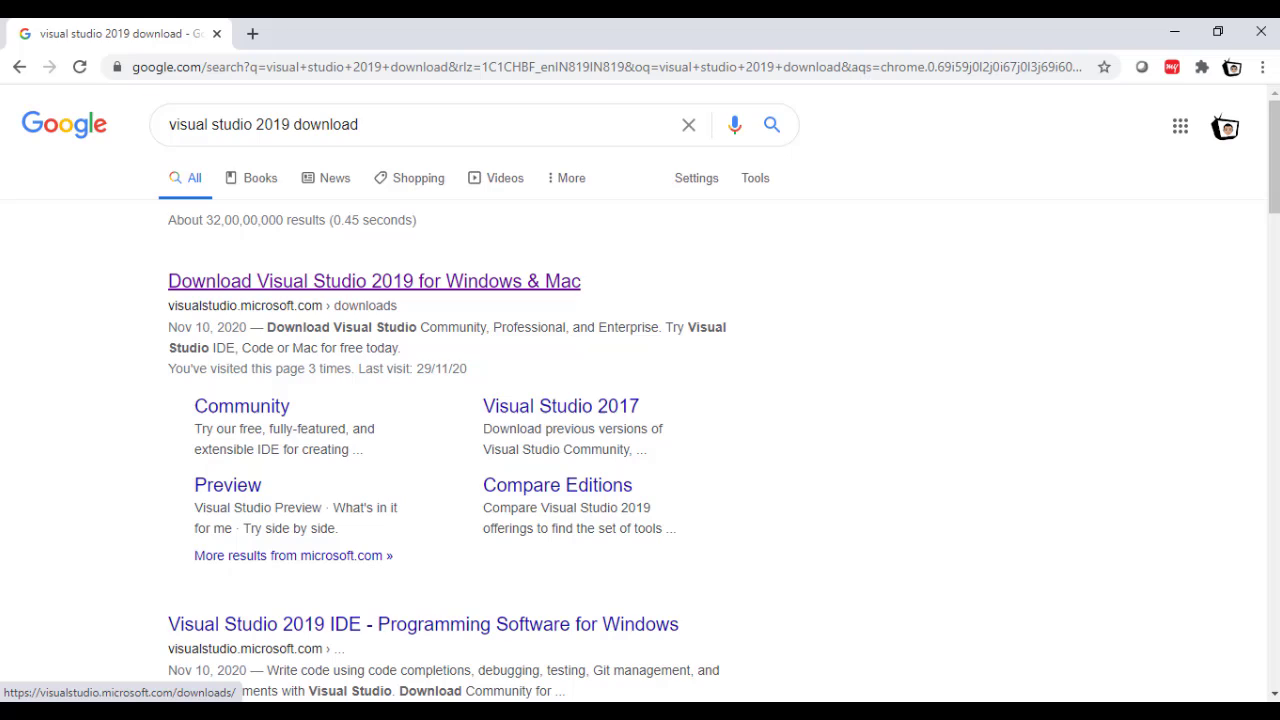
# Step: Open the 'Download Visual Studio 2019 for Windows & Mac' page from the Google results
pyautogui.click(373, 281)
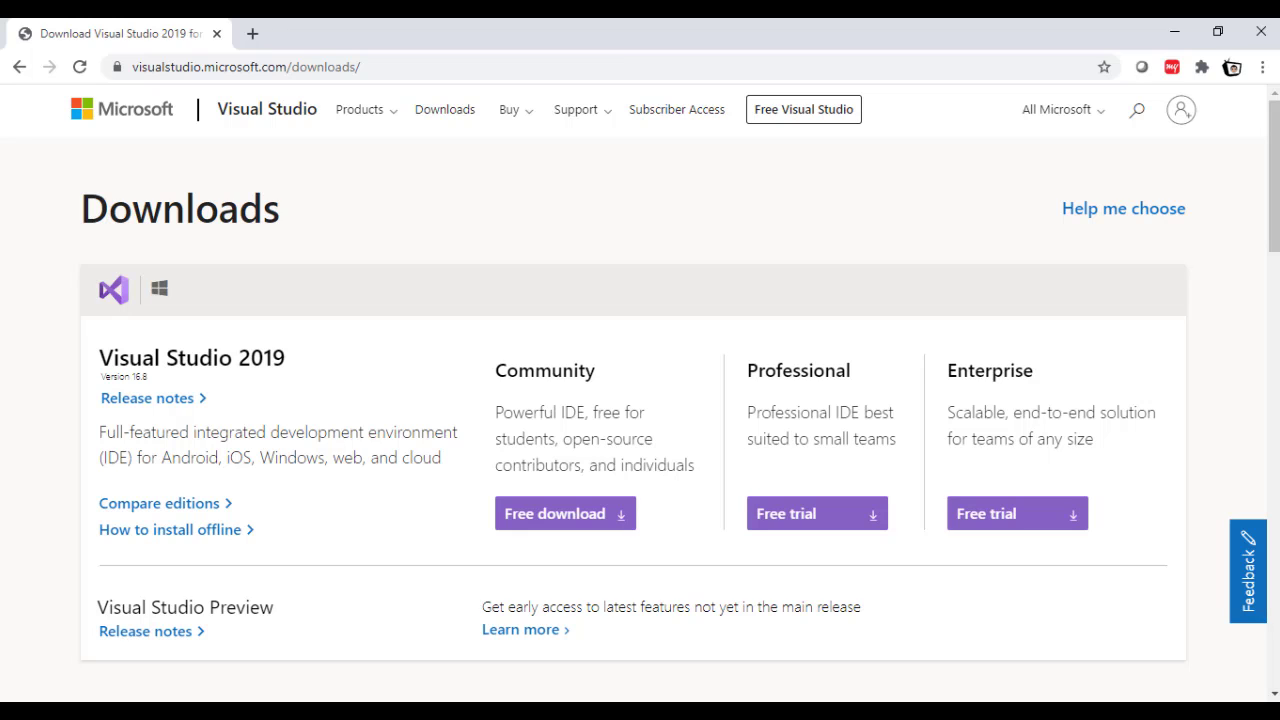
pyautogui.scroll(-3)
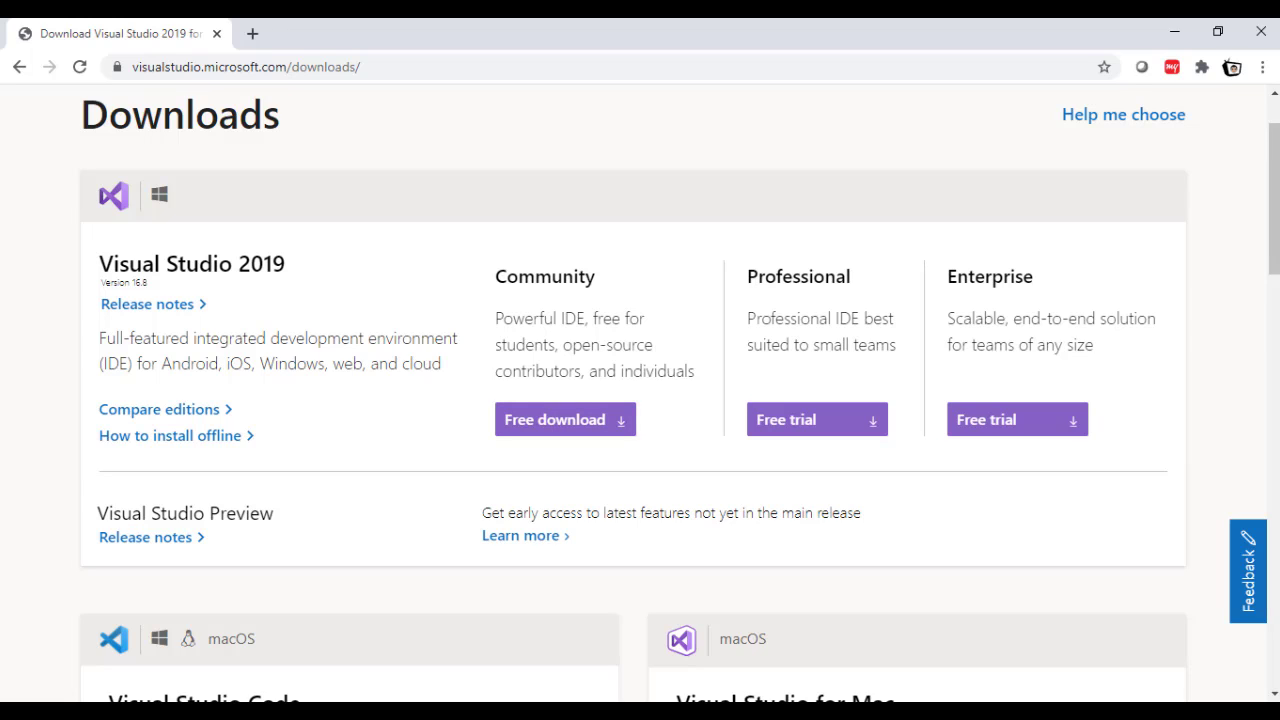
pyautogui.moveTo(545, 276)
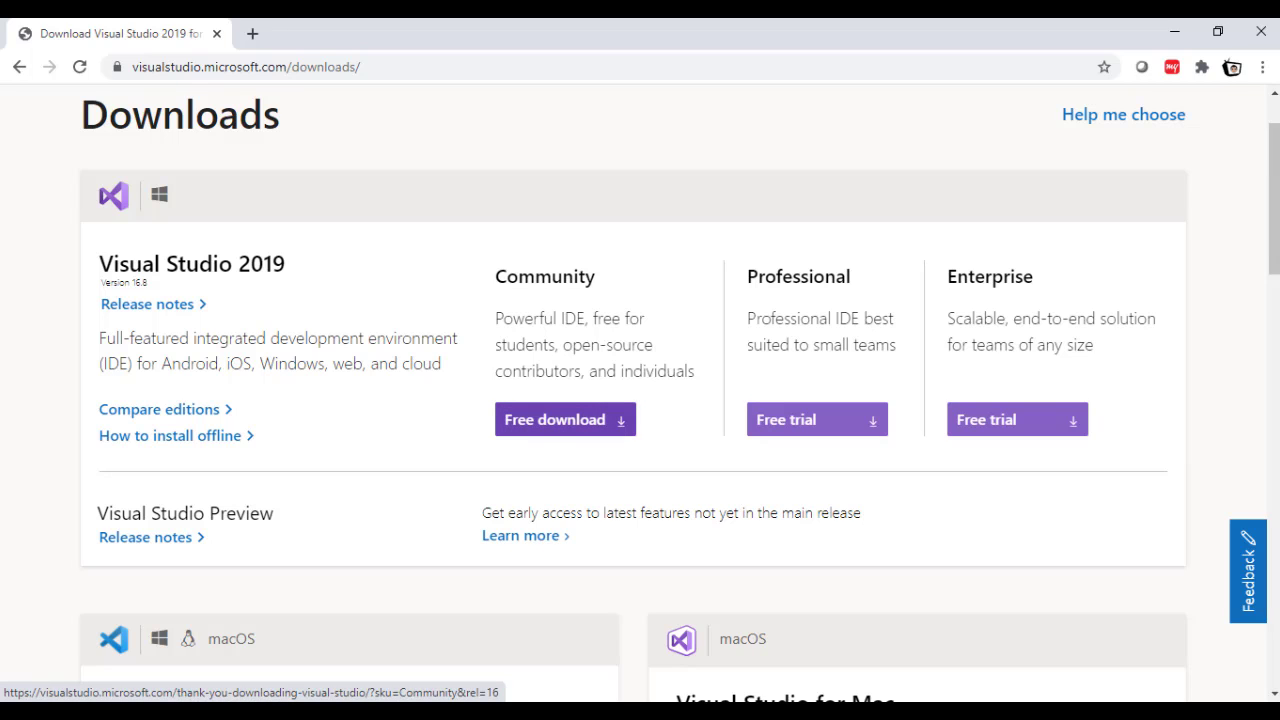
# Step: Download the Visual Studio Community 2019 installer, keep it in Chrome, and run it
pyautogui.click(564, 419)
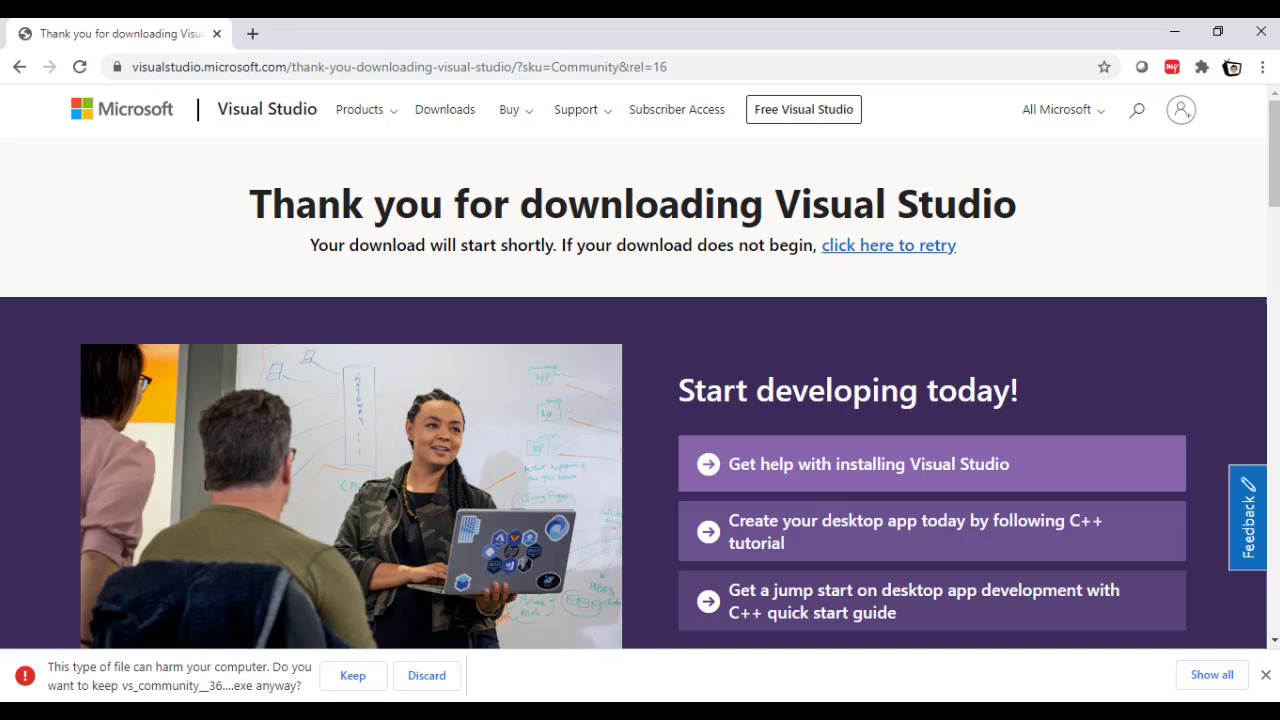
pyautogui.click(352, 675)
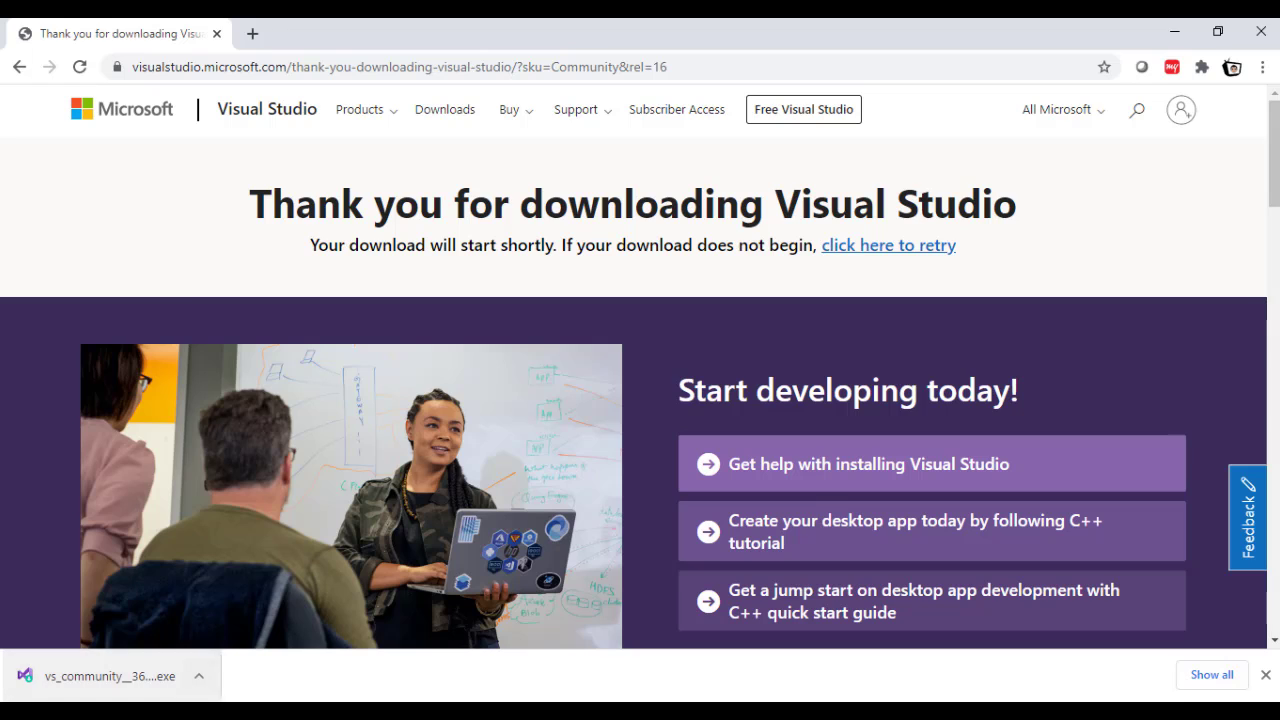
pyautogui.click(199, 675)
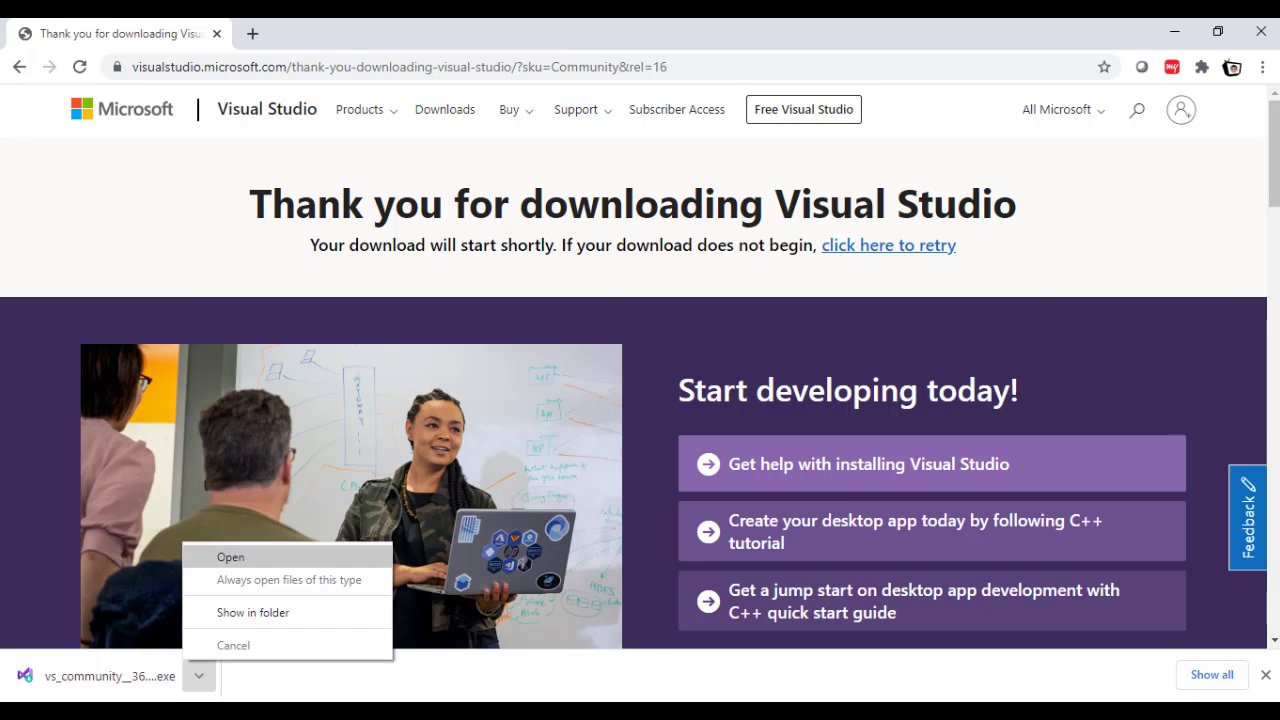
pyautogui.click(231, 557)
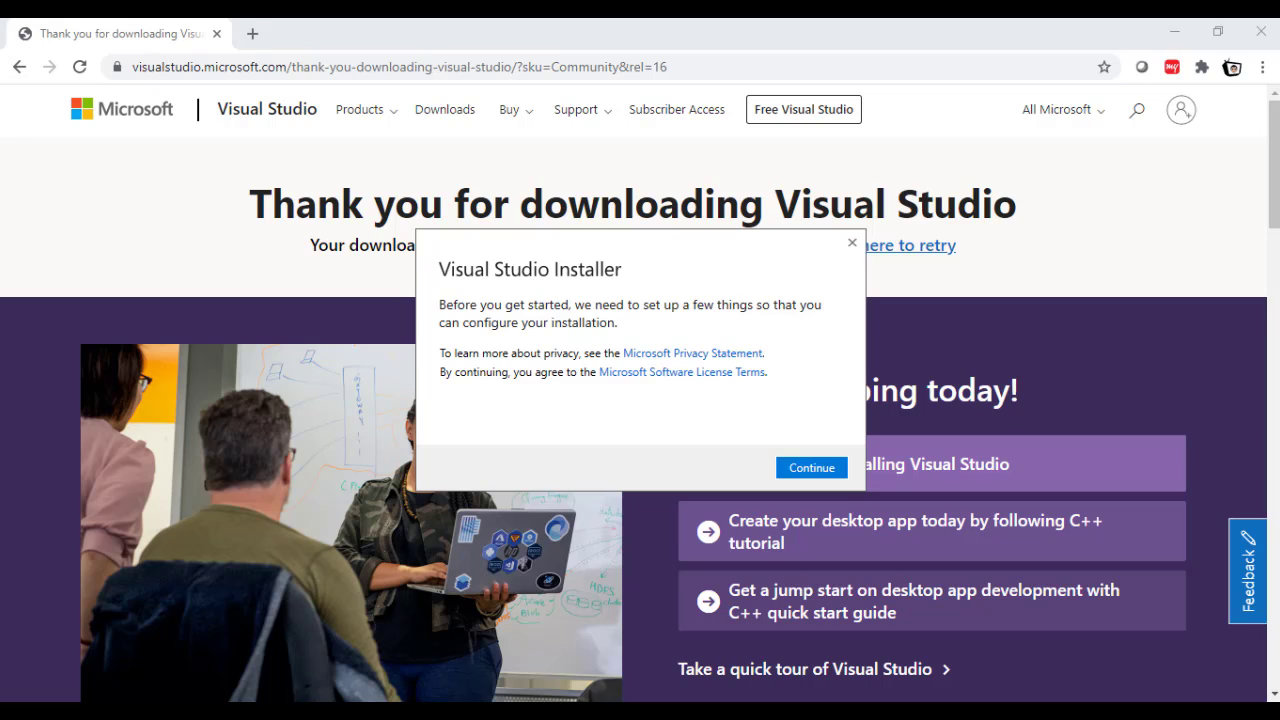
# Step: Agree to the Visual Studio Installer setup prompt so it starts getting things ready
pyautogui.click(811, 468)
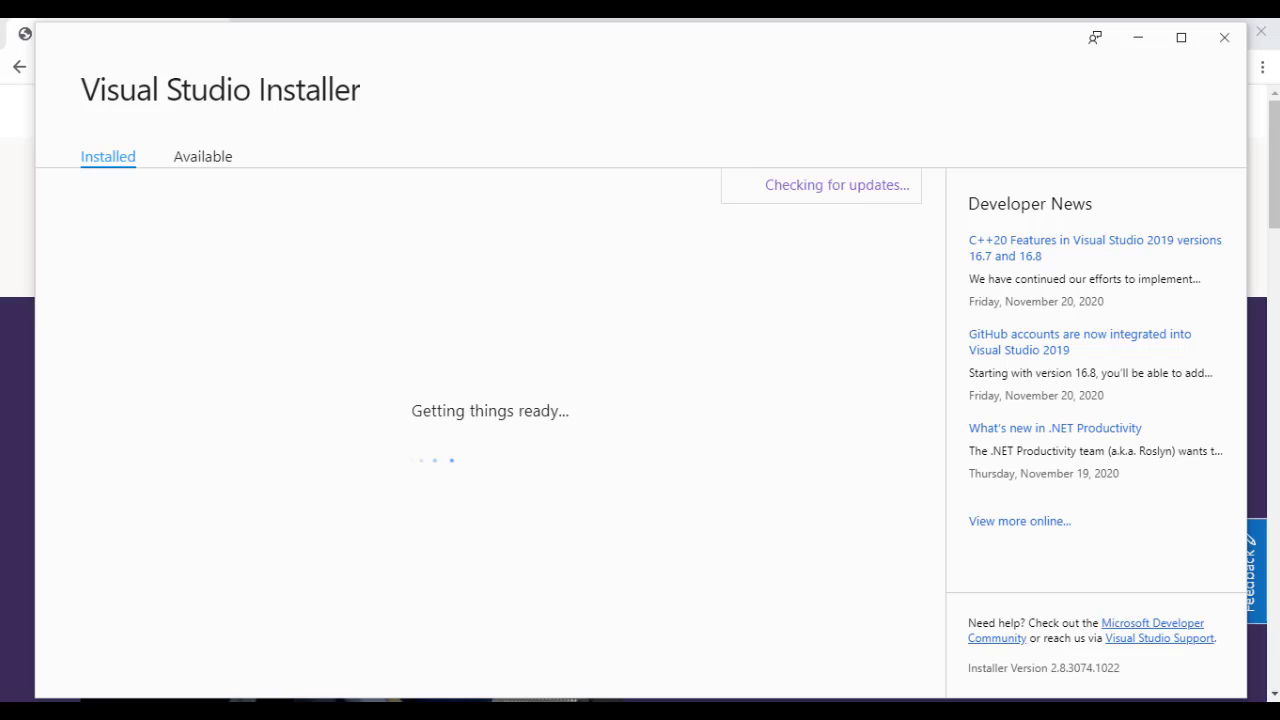
# Step: Select the ASP.NET and web development and Azure development workloads, totaling 11.36 GB
pyautogui.click(202, 156)
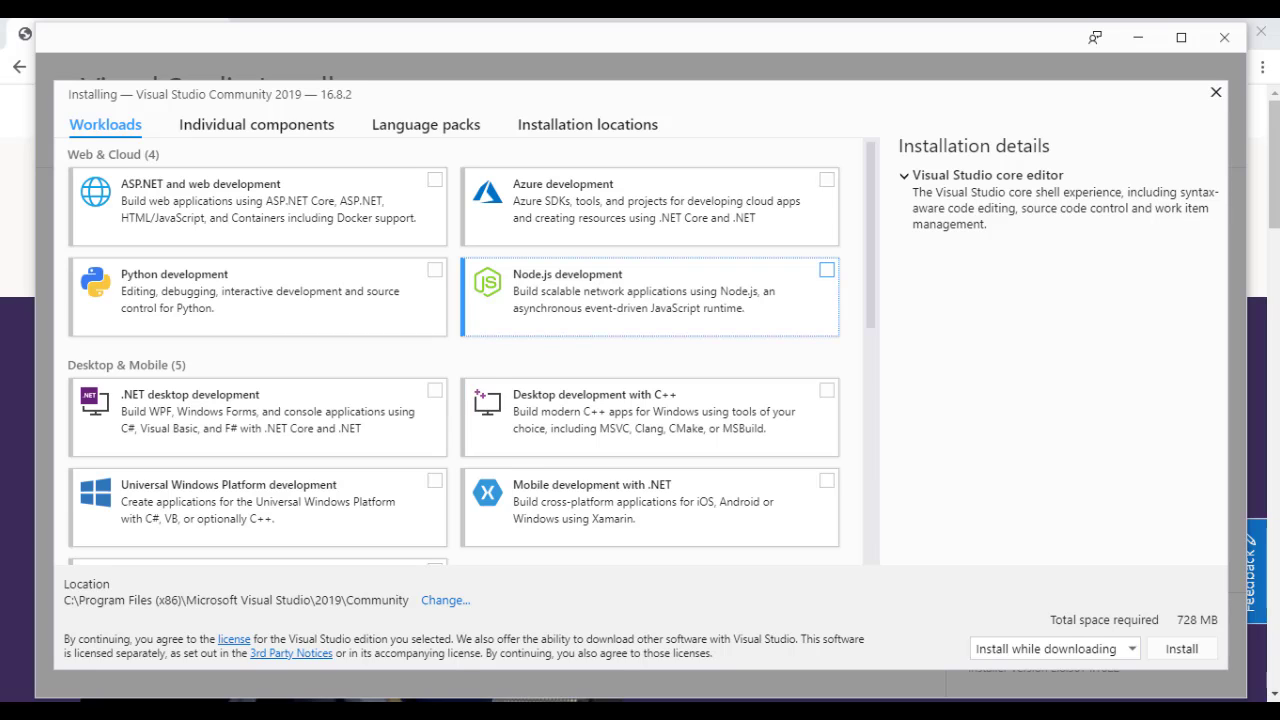
pyautogui.moveTo(648, 295)
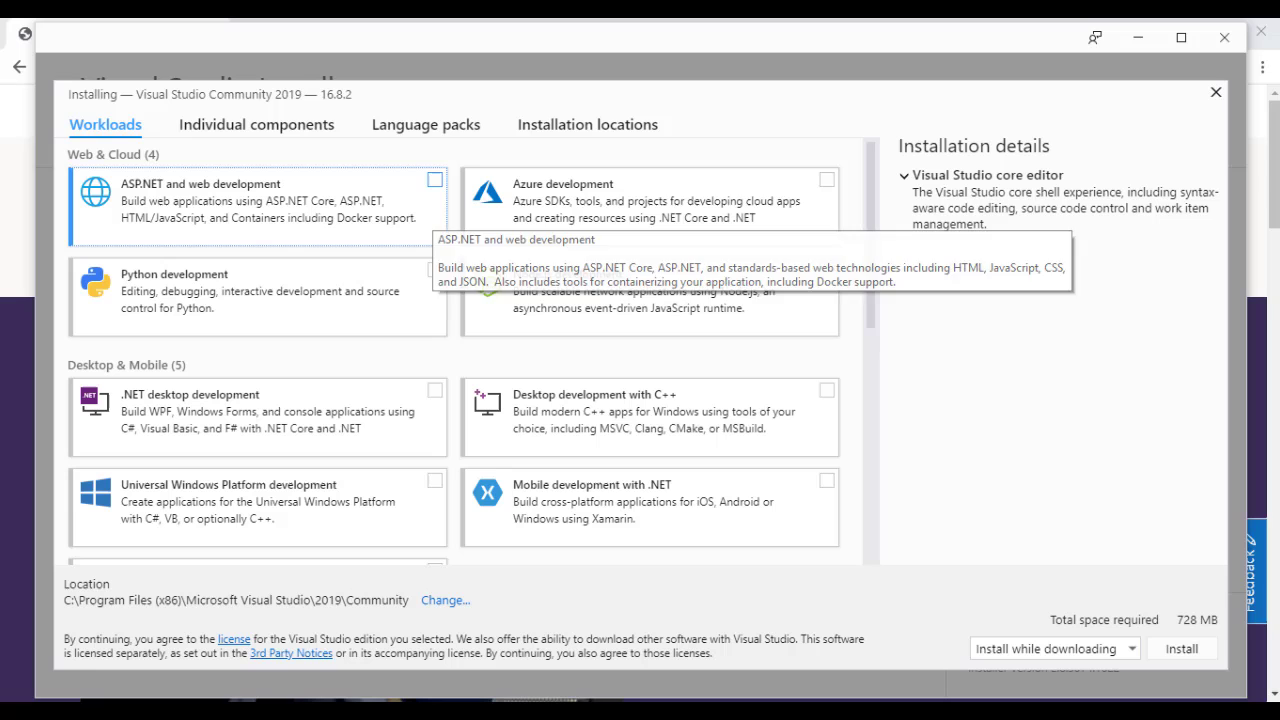
pyautogui.click(434, 179)
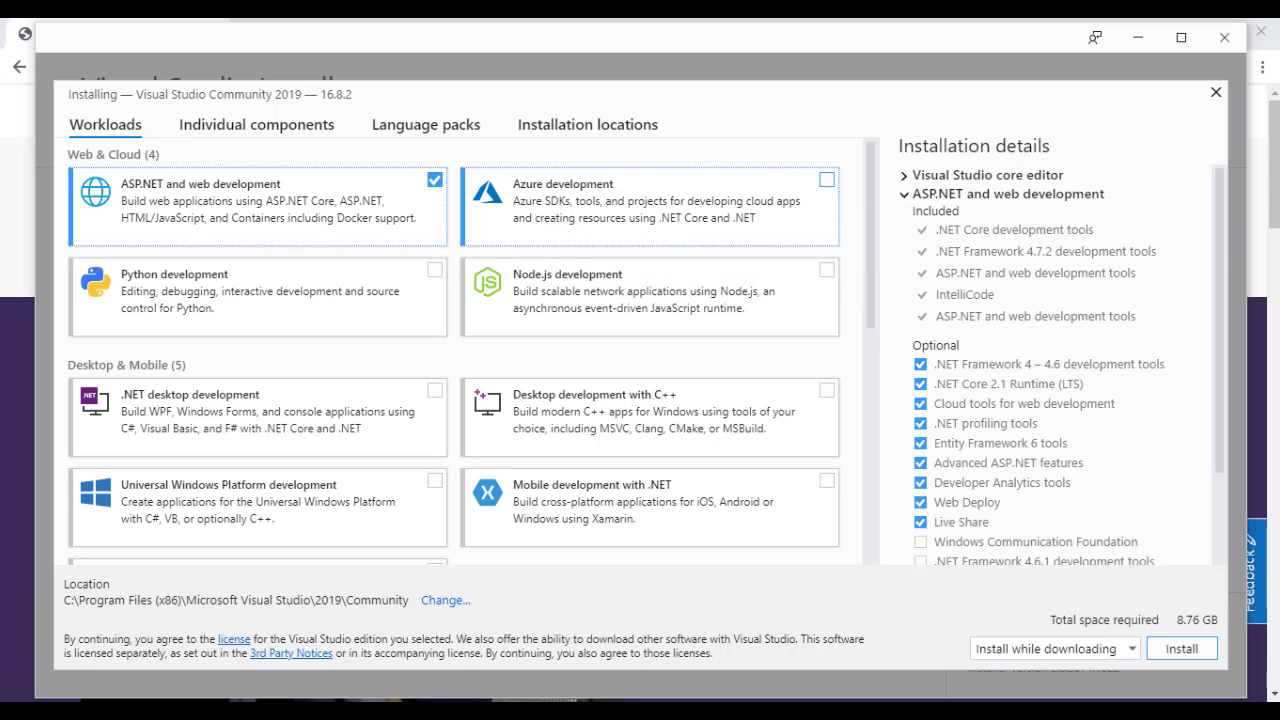
pyautogui.click(826, 179)
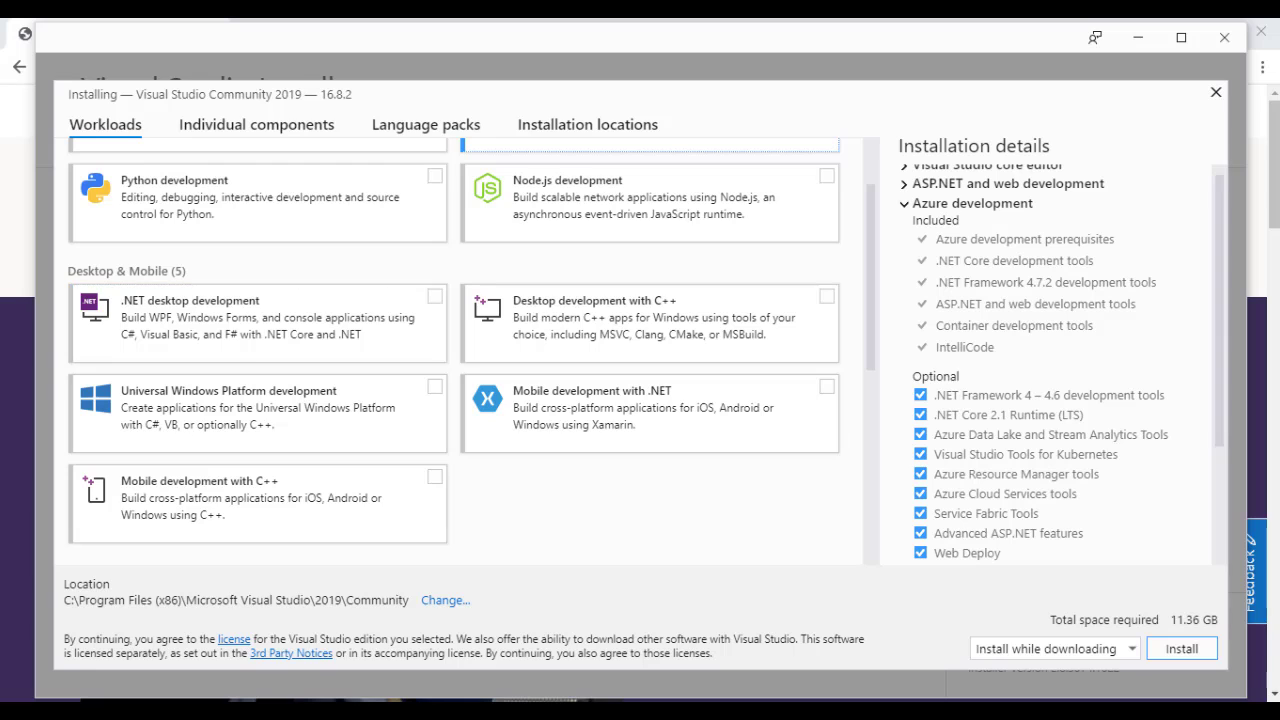
# Step: Add .NET desktop, .NET Core cross-platform and Data storage workloads, then begin installing
pyautogui.click(434, 296)
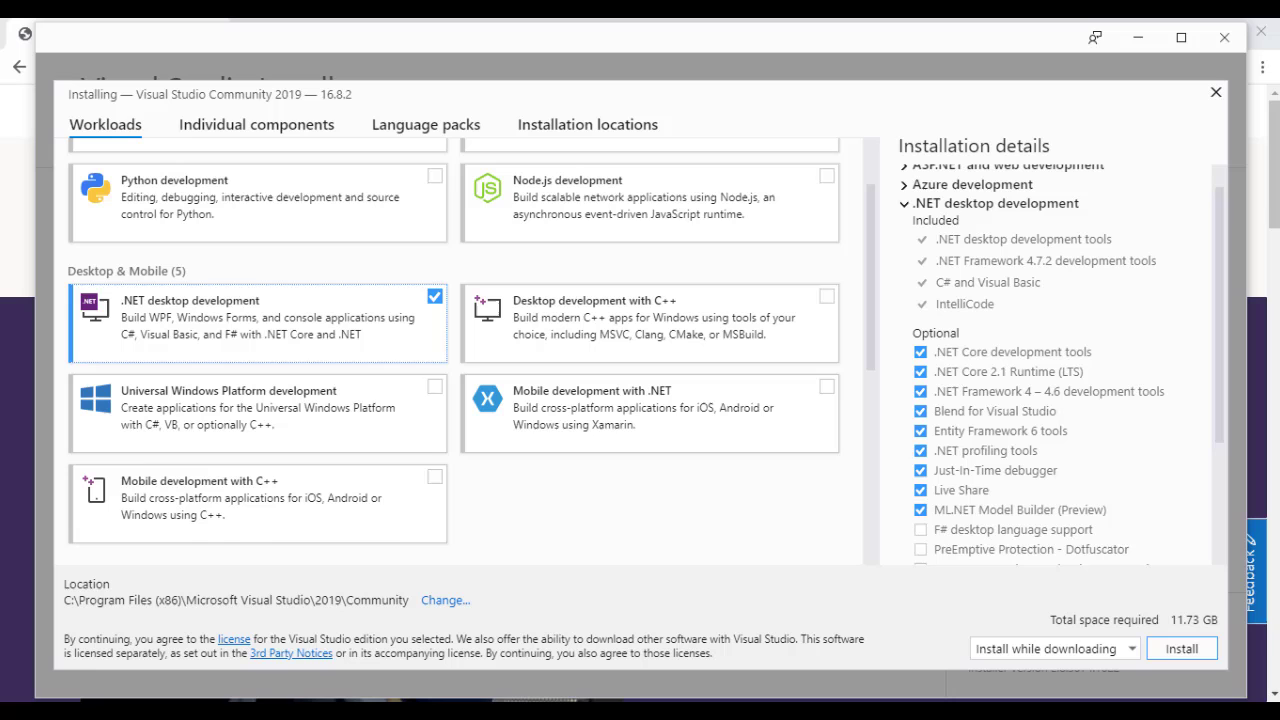
pyautogui.scroll(-3)
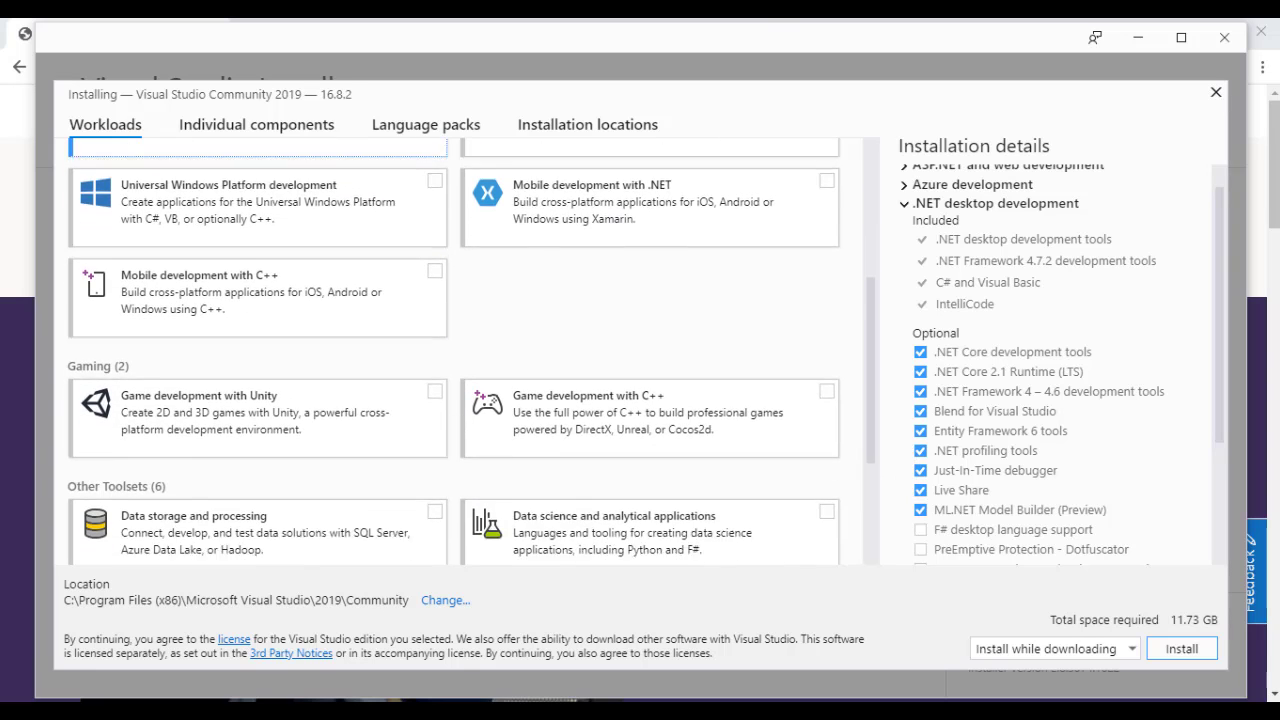
pyautogui.scroll(-3)
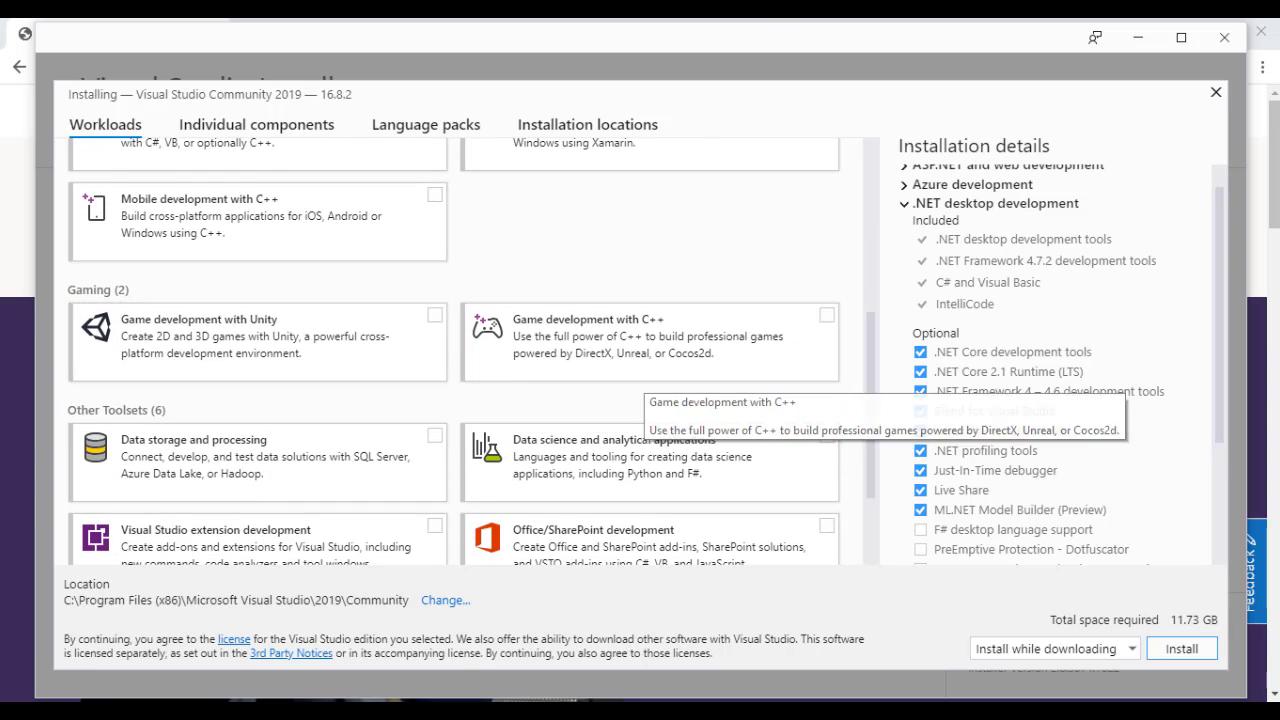
pyautogui.scroll(-3)
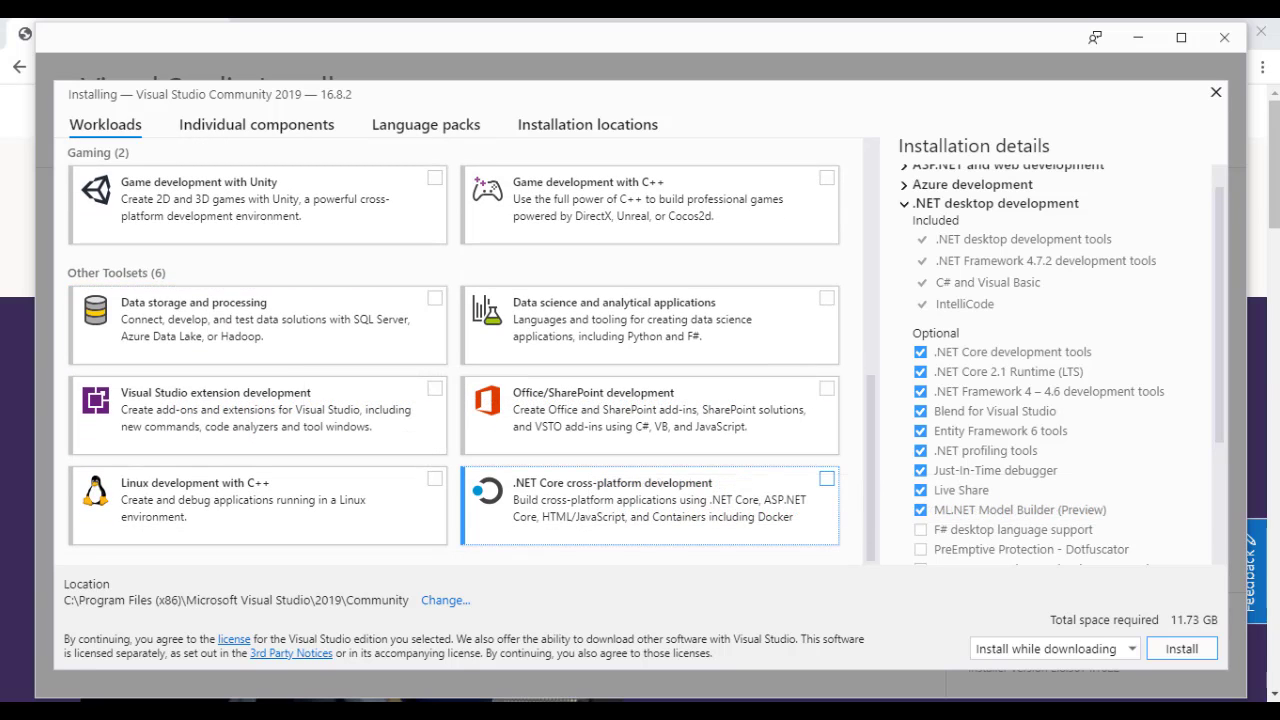
pyautogui.click(826, 479)
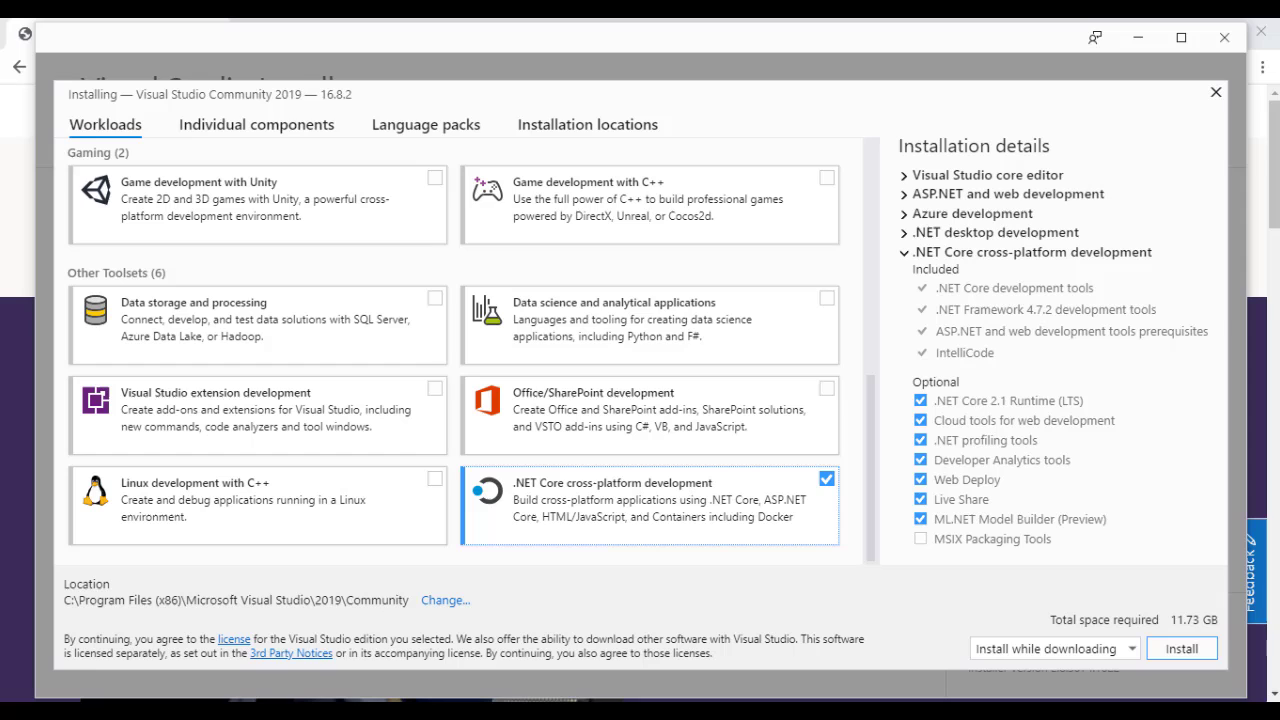
pyautogui.moveTo(257, 324)
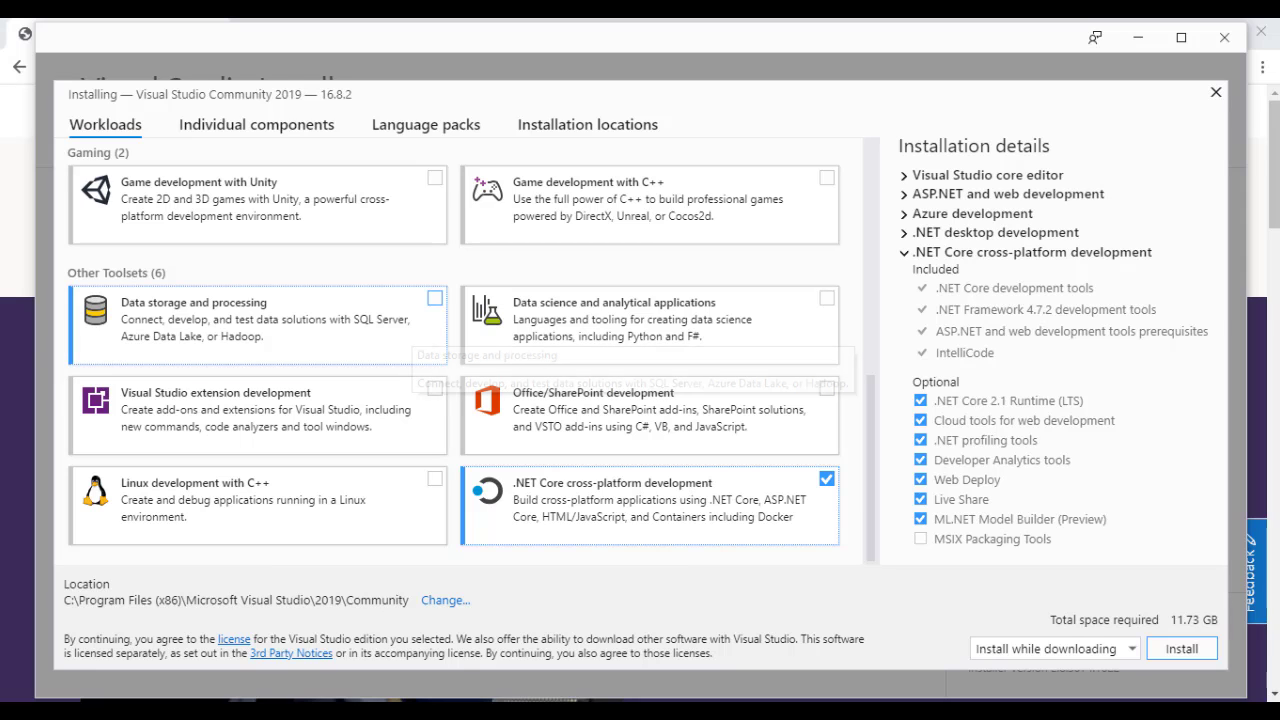
pyautogui.click(434, 298)
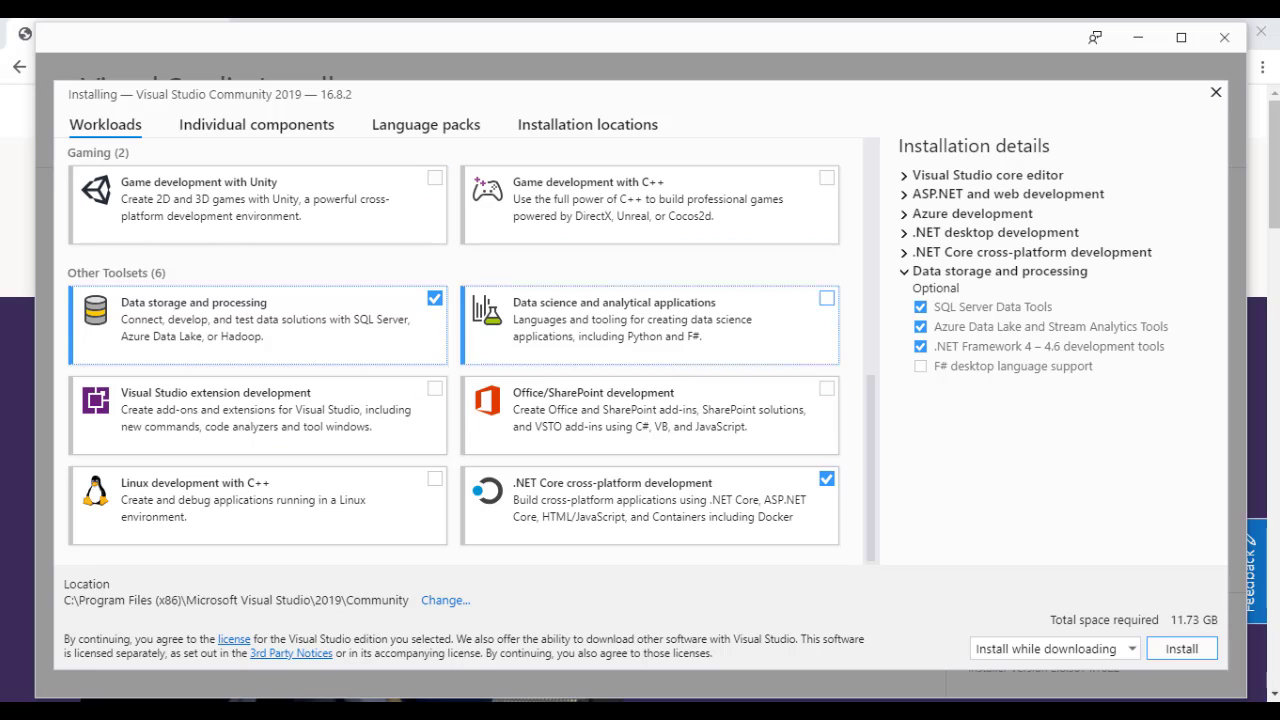
pyautogui.scroll(3)
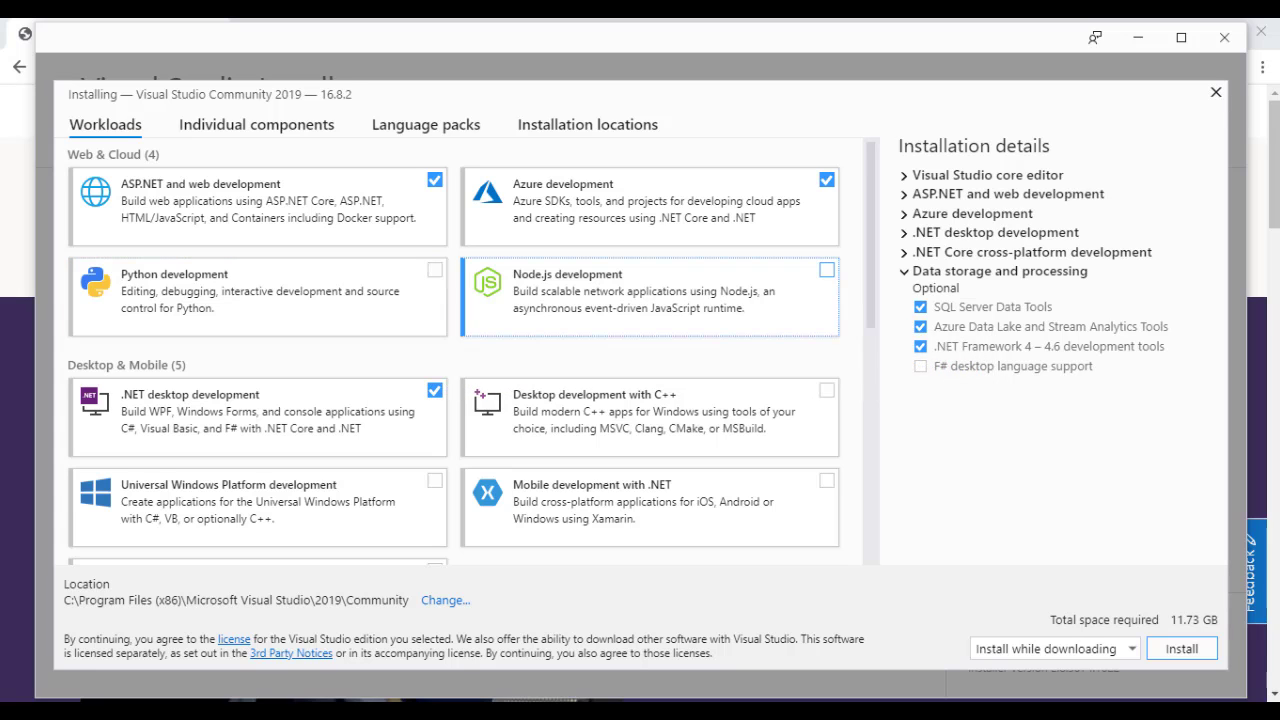
pyautogui.scroll(-3)
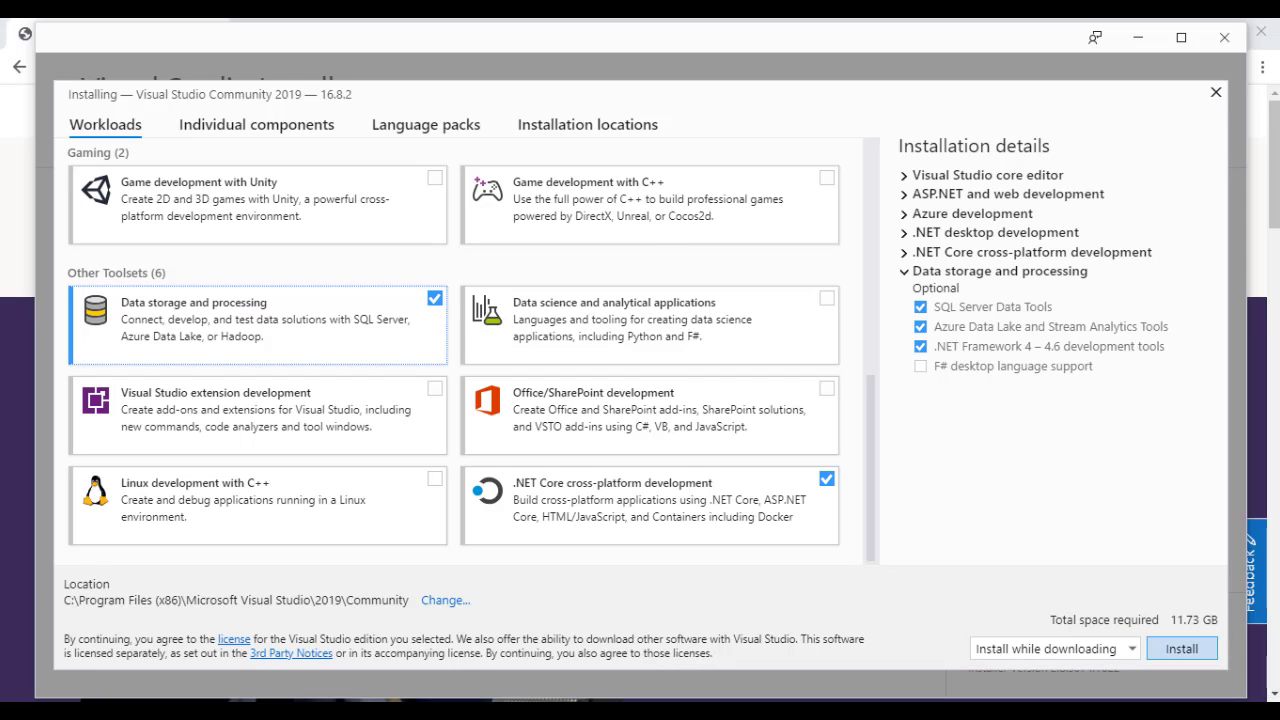
pyautogui.click(1181, 648)
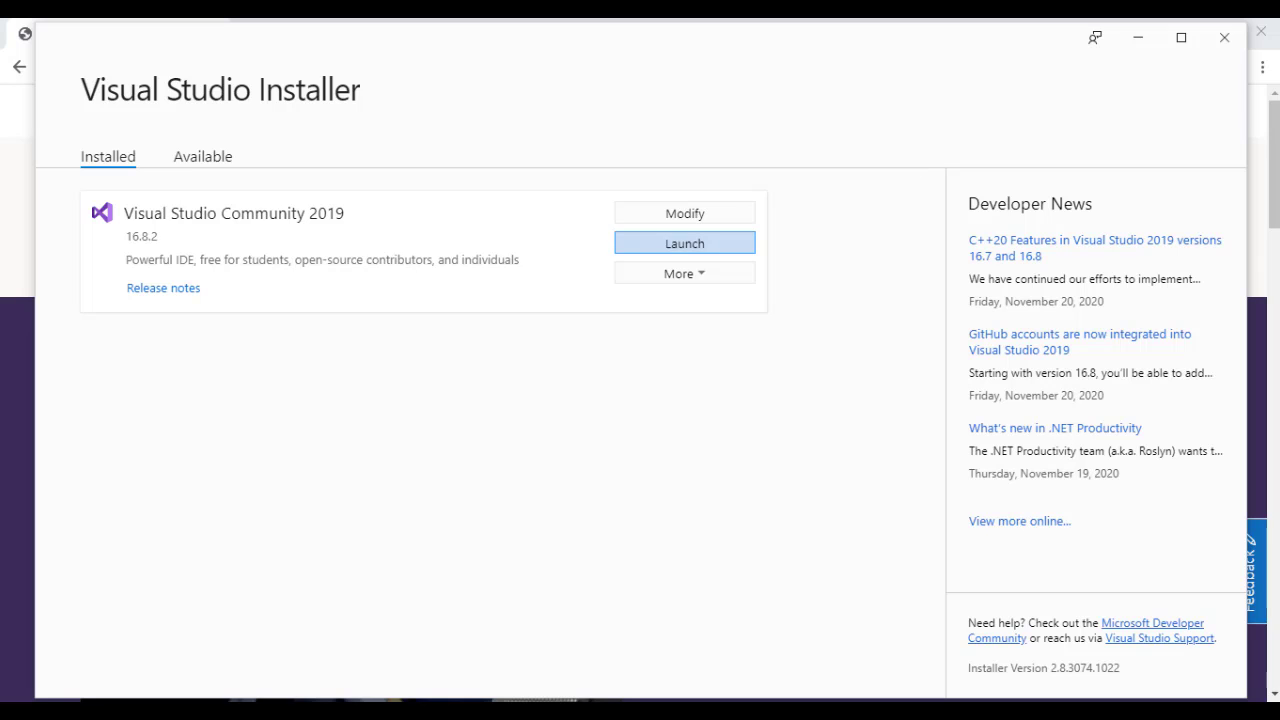
# Step: Launch the freshly installed Visual Studio Community 2019 version 16.8.2
pyautogui.click(684, 243)
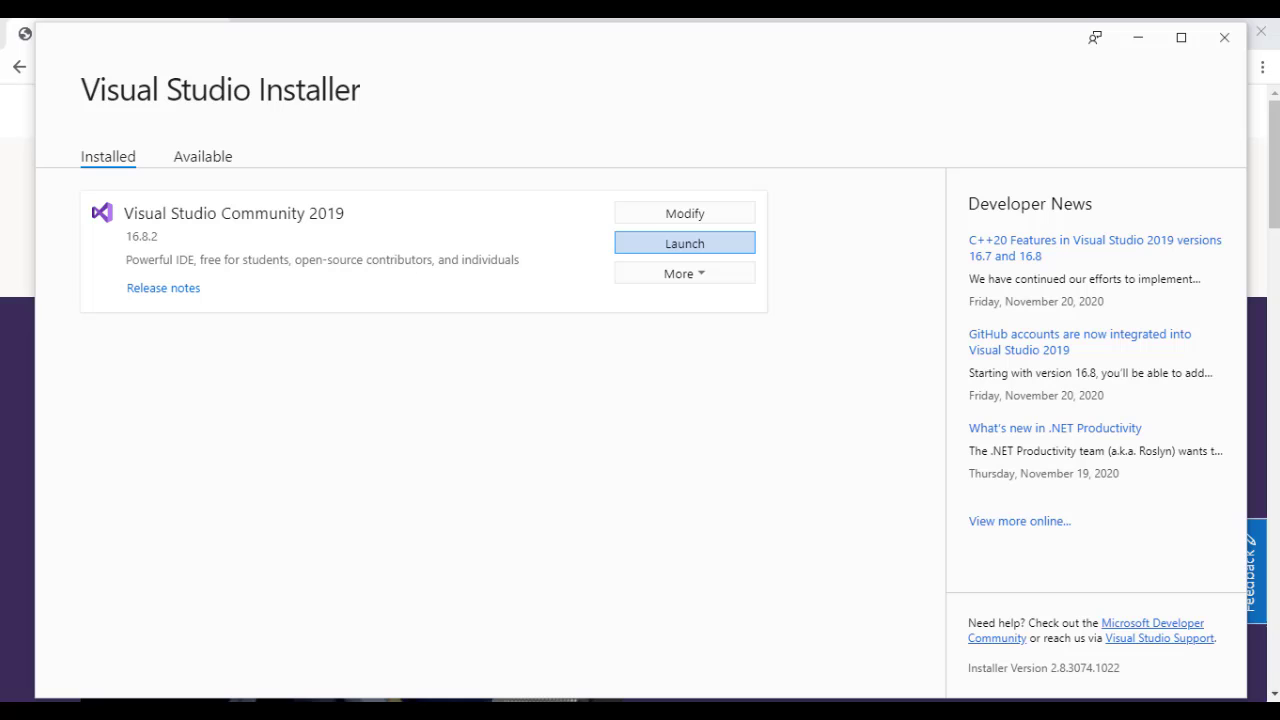
# Step: Launch Visual Studio Community 2019 again and skip sign-in with 'Not now, maybe later'
pyautogui.click(684, 243)
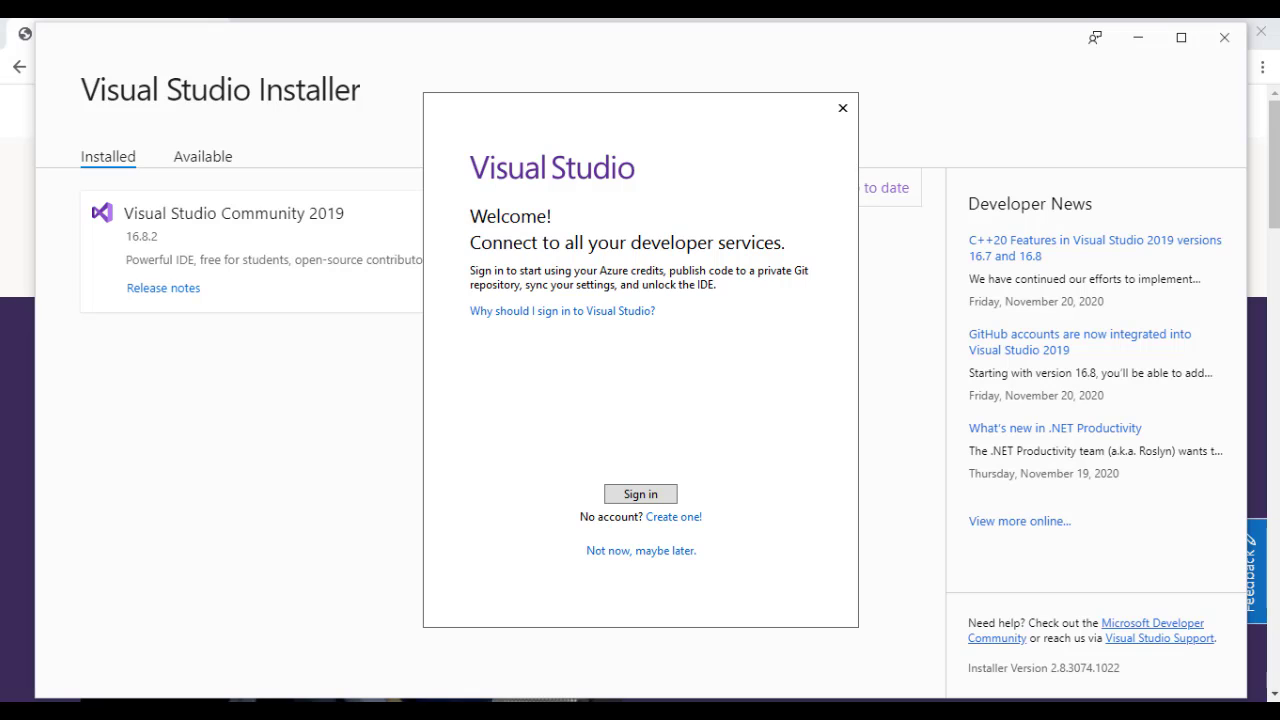
pyautogui.click(640, 550)
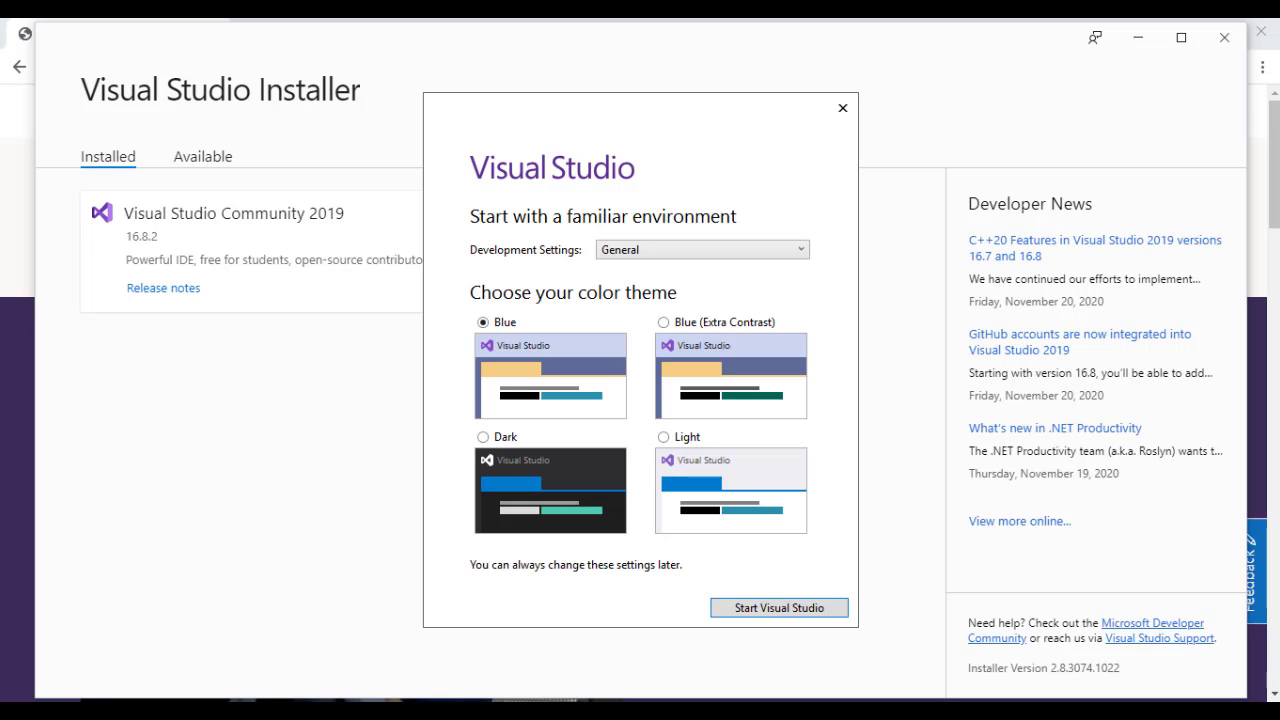
# Step: Start Visual Studio with the Dark color theme and General development settings
pyautogui.click(483, 436)
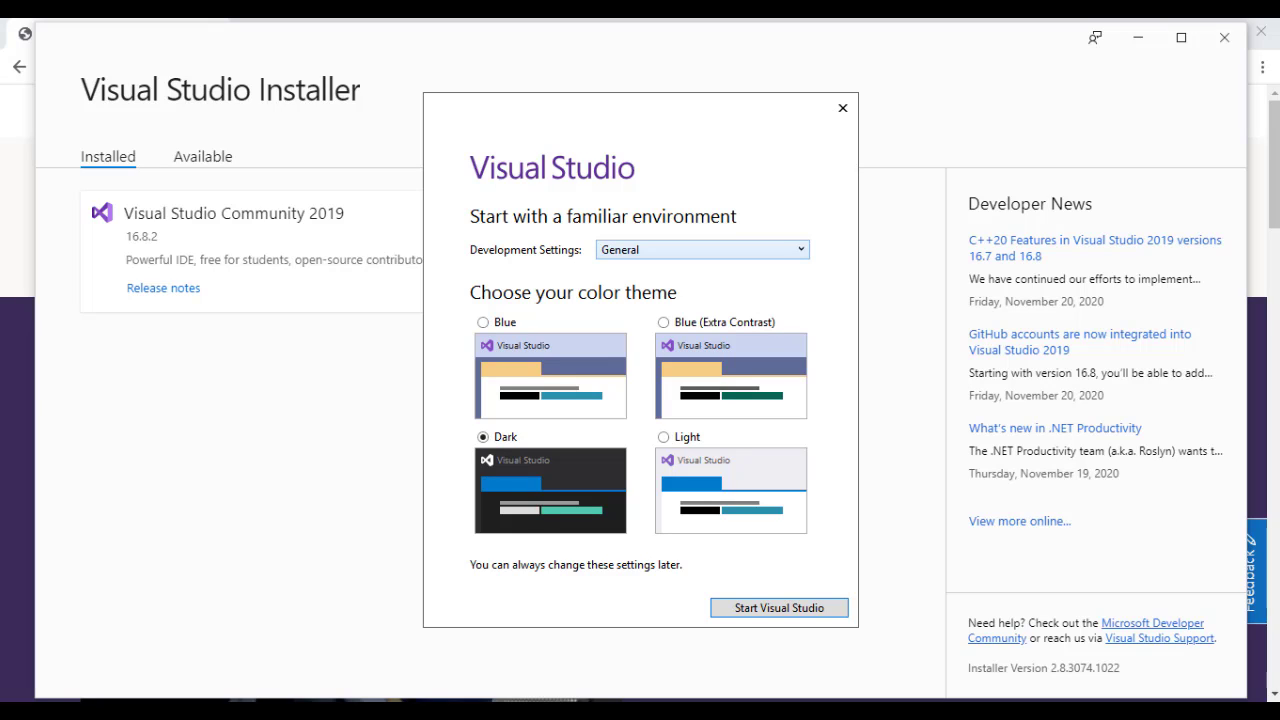
pyautogui.click(700, 249)
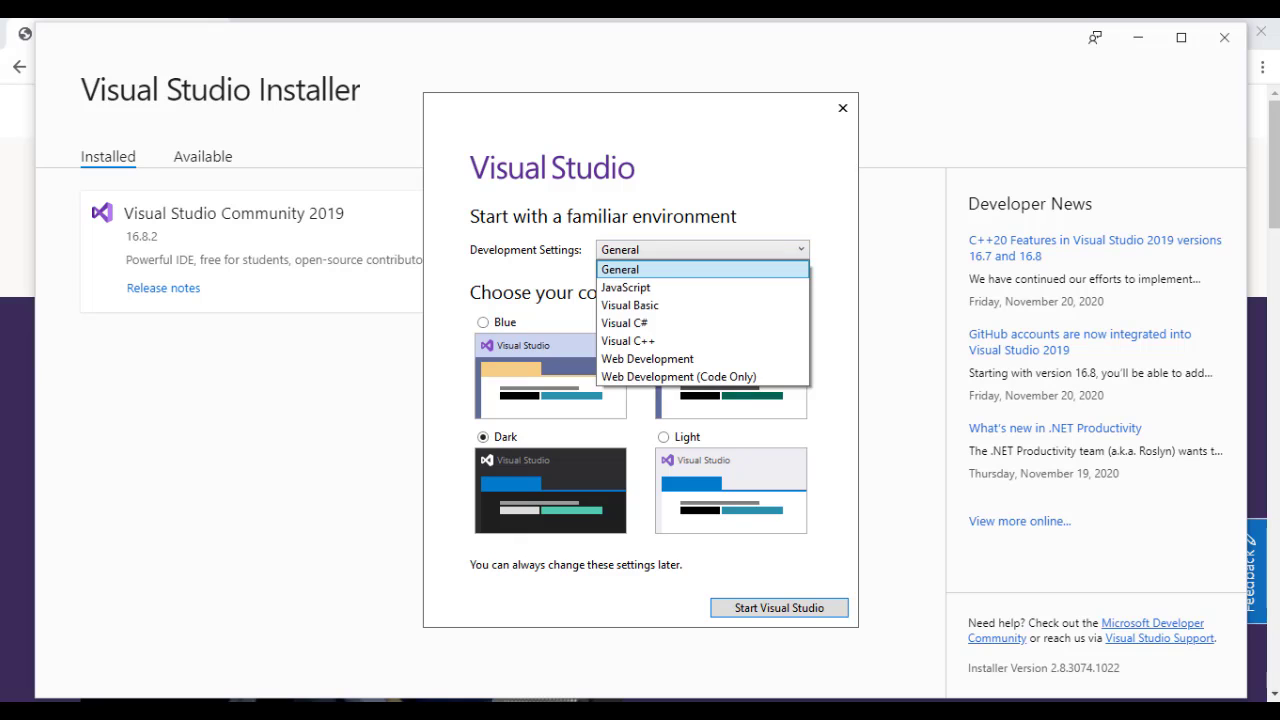
pyautogui.click(620, 269)
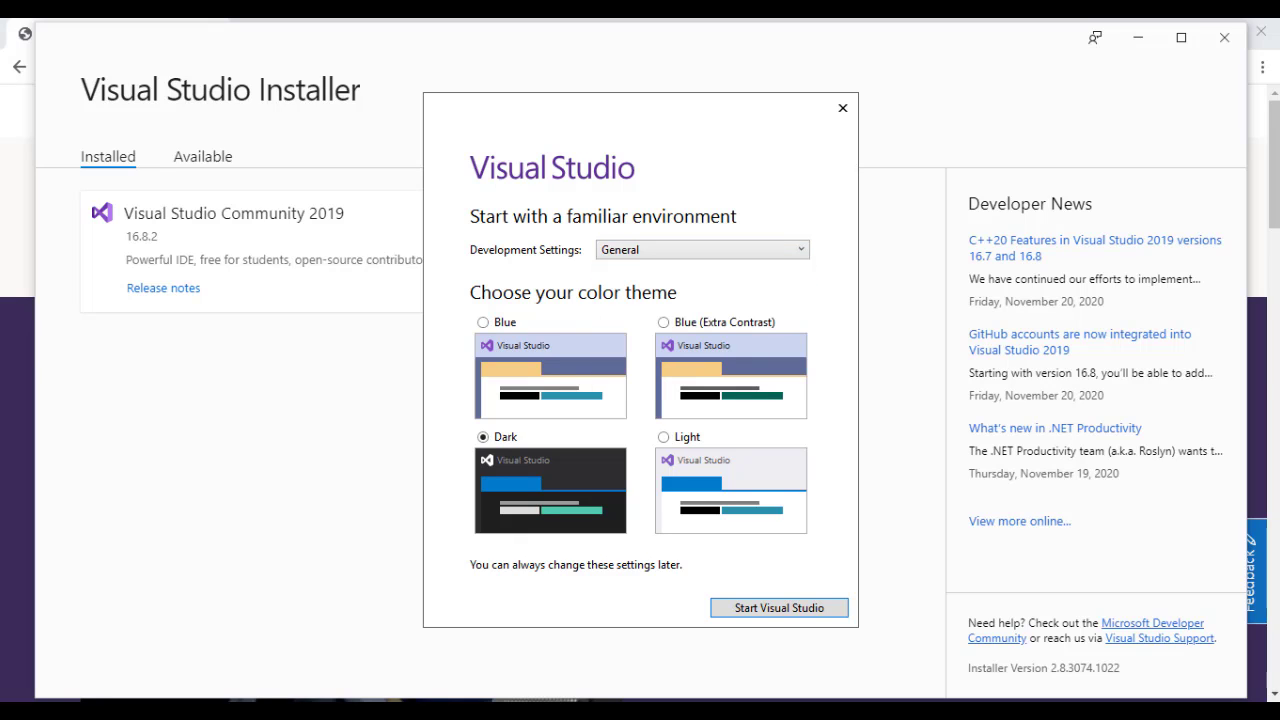
pyautogui.click(779, 607)
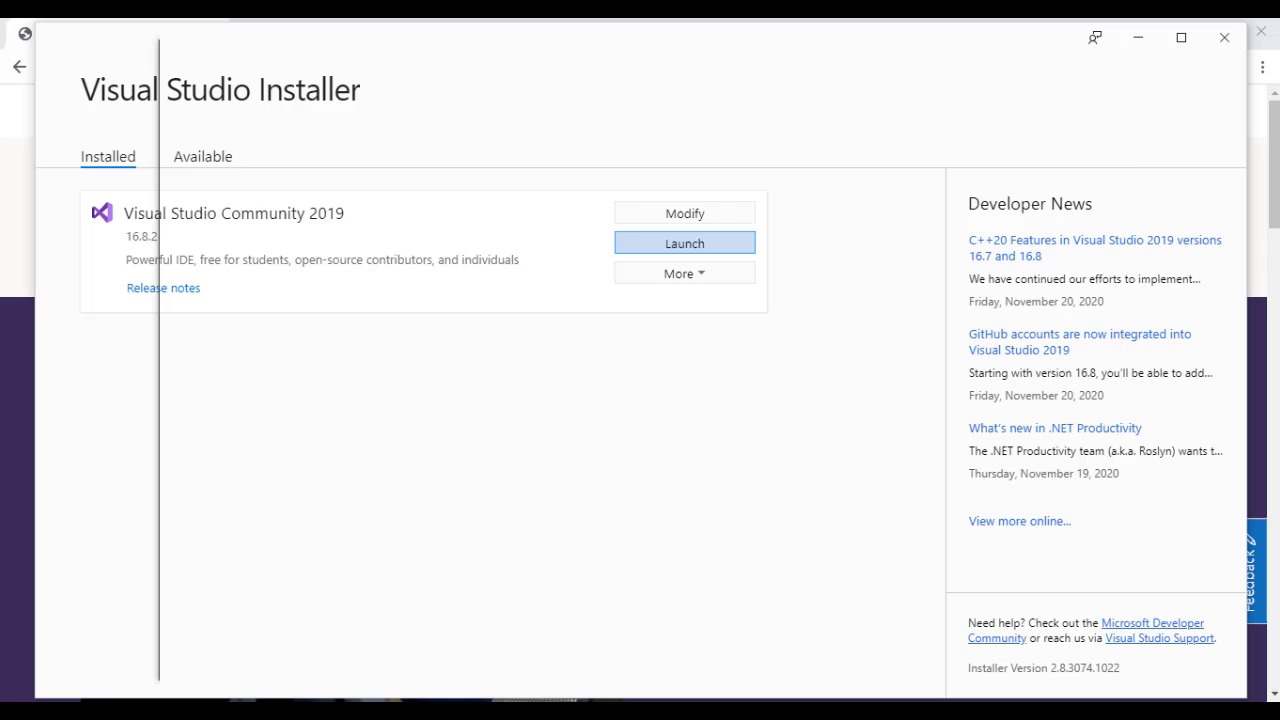
pyautogui.click(684, 243)
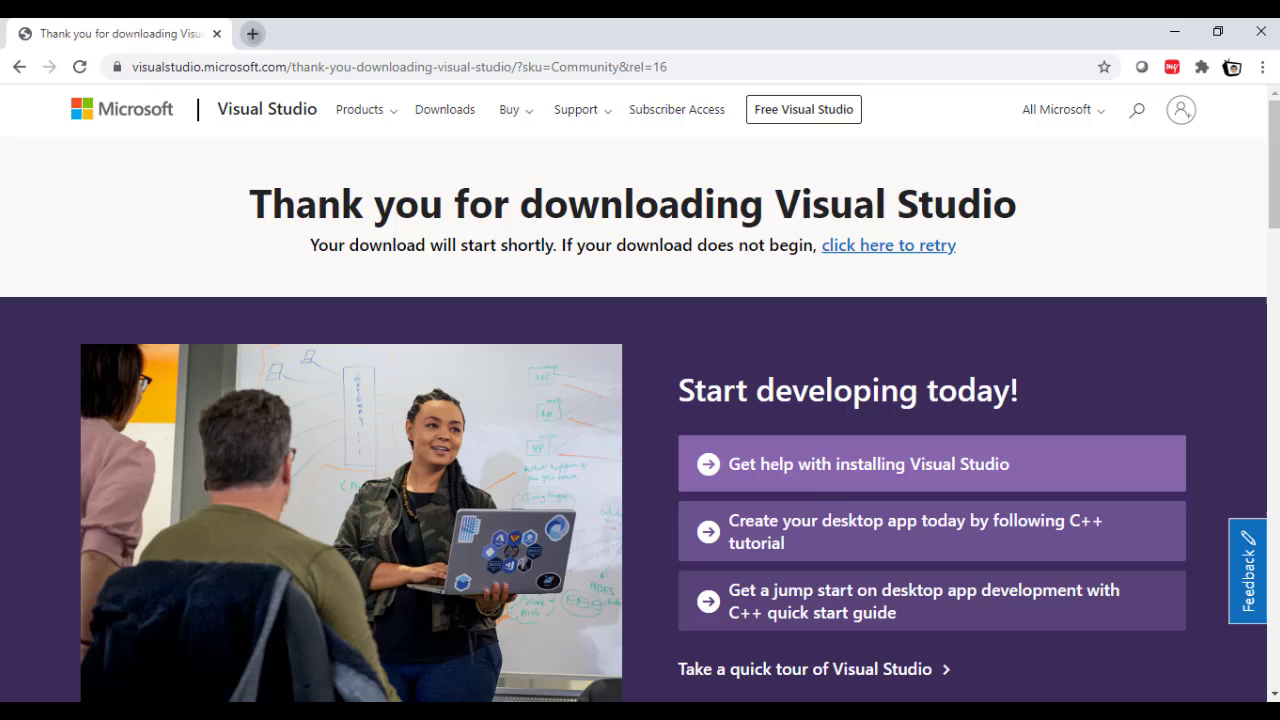
# Step: Back in Chrome, search for '.net core sdk'
pyautogui.write('.net core sdk 3.1 download')
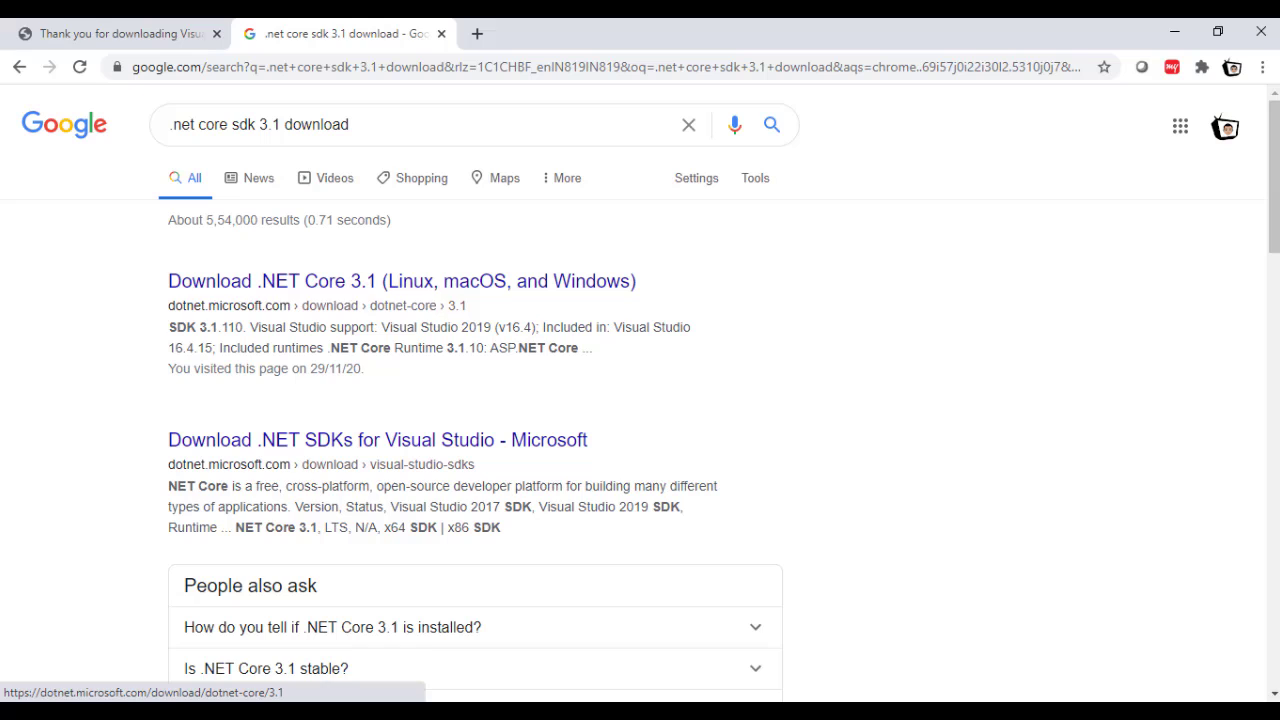
pyautogui.moveTo(402, 281)
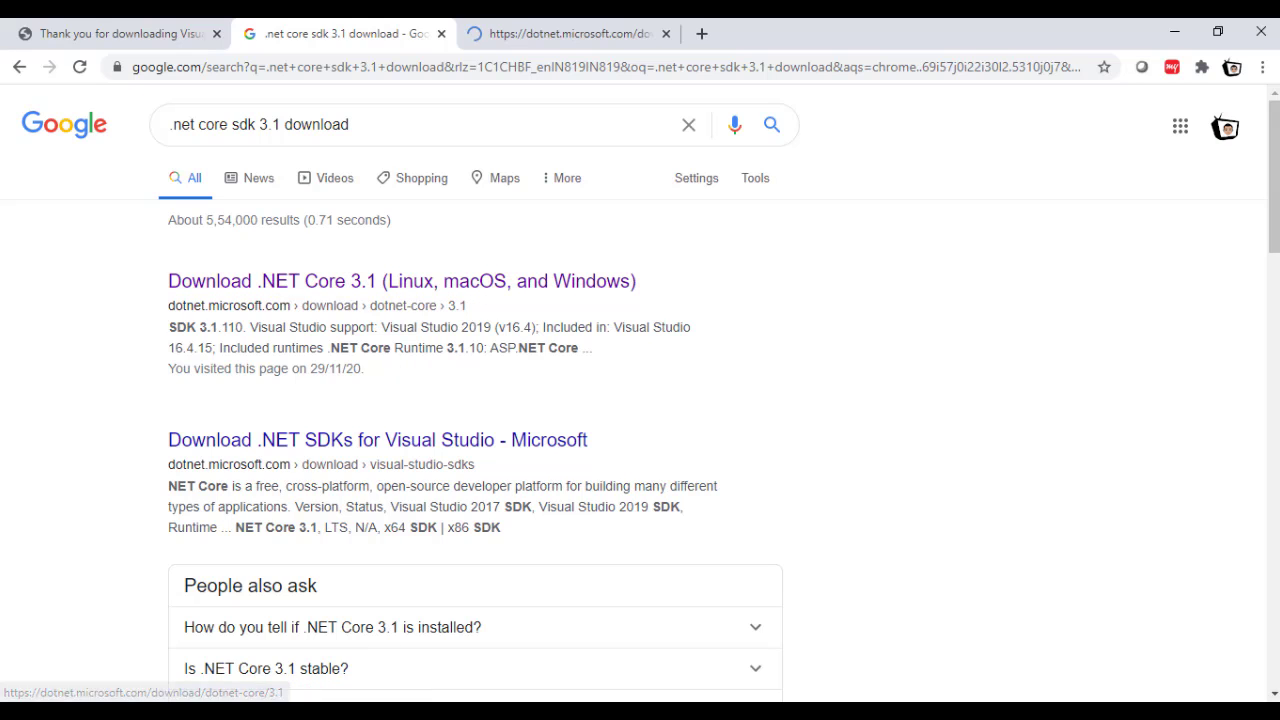
# Step: Open the 'Download .NET Core 3.1' result in a new tab and switch to it
pyautogui.click(401, 281)
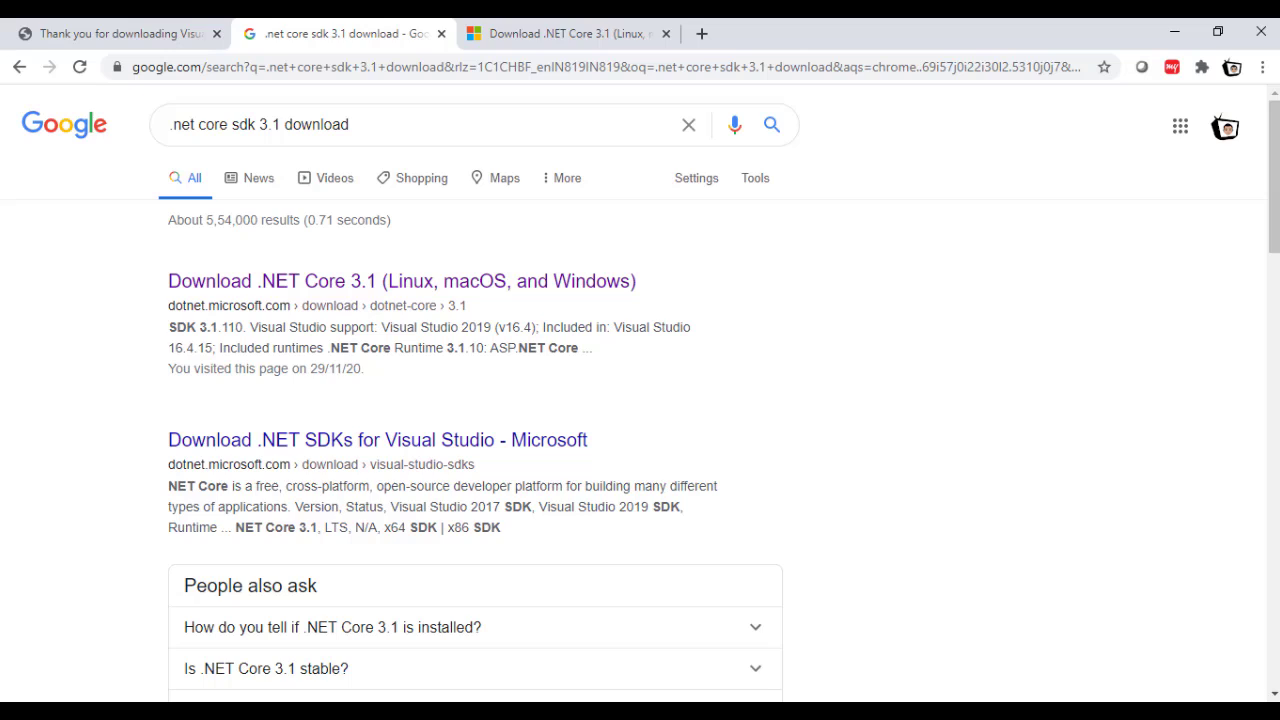
pyautogui.click(567, 33)
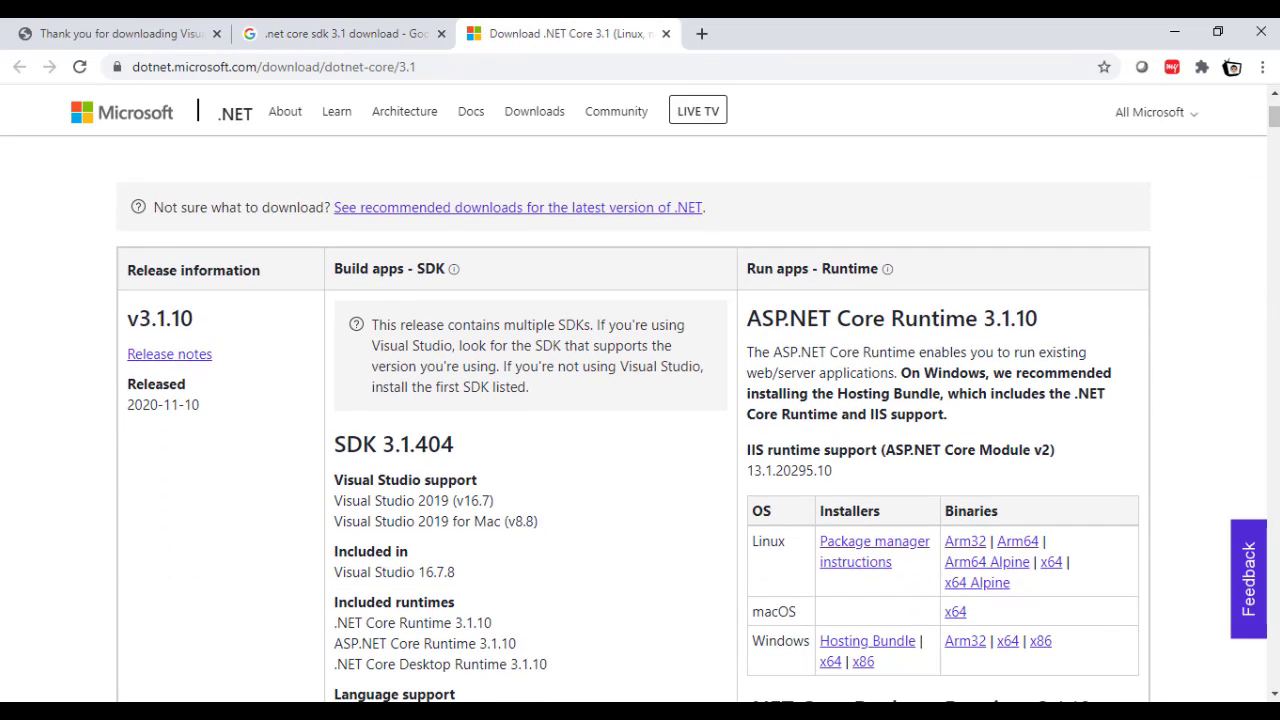
# Step: Scroll the .NET download page down to the SDK 3.1.404 Windows installers
pyautogui.scroll(-3)
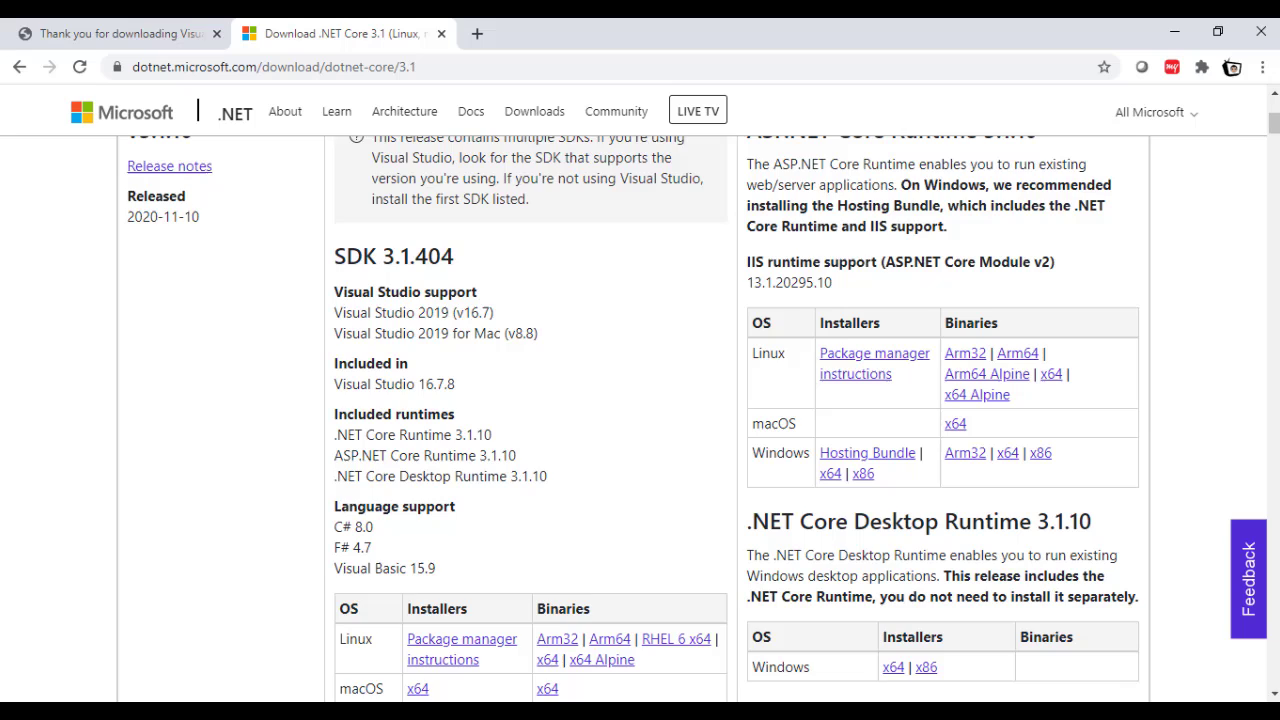
pyautogui.scroll(-3)
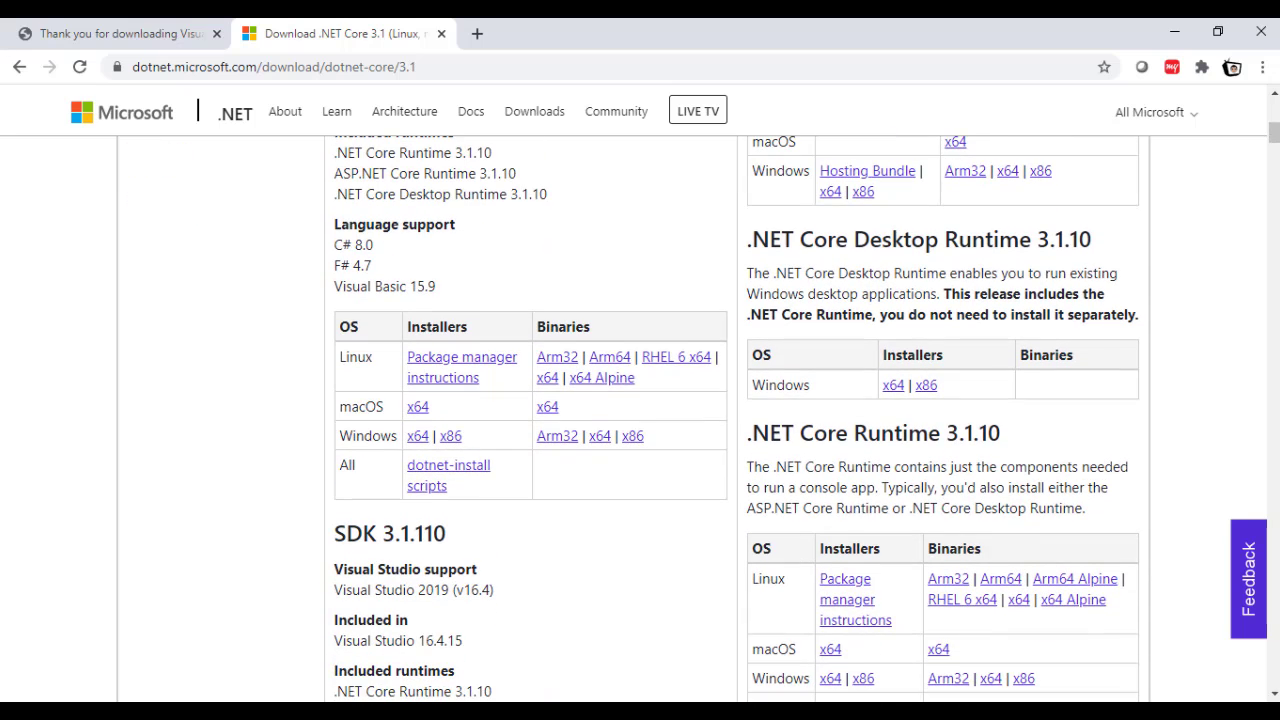
pyautogui.moveTo(448, 475)
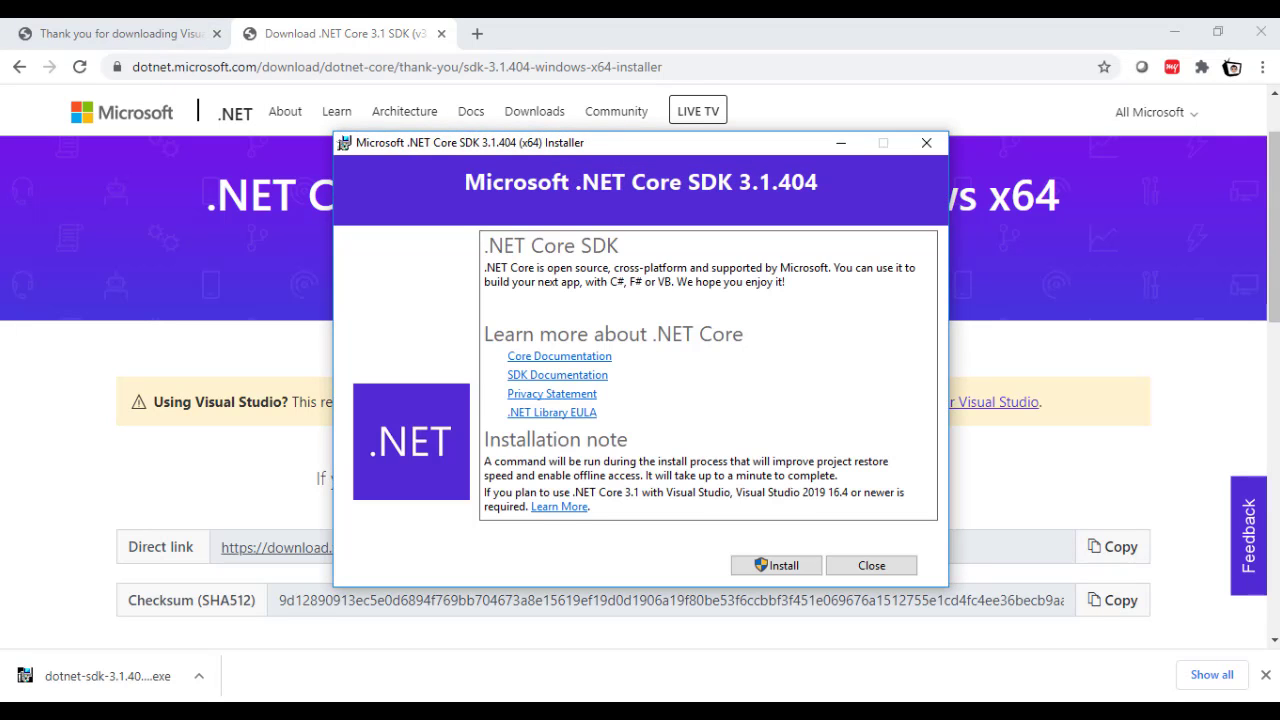
# Step: Start installing Microsoft .NET Core SDK 3.1.404 (x64) from its installer window
pyautogui.click(776, 565)
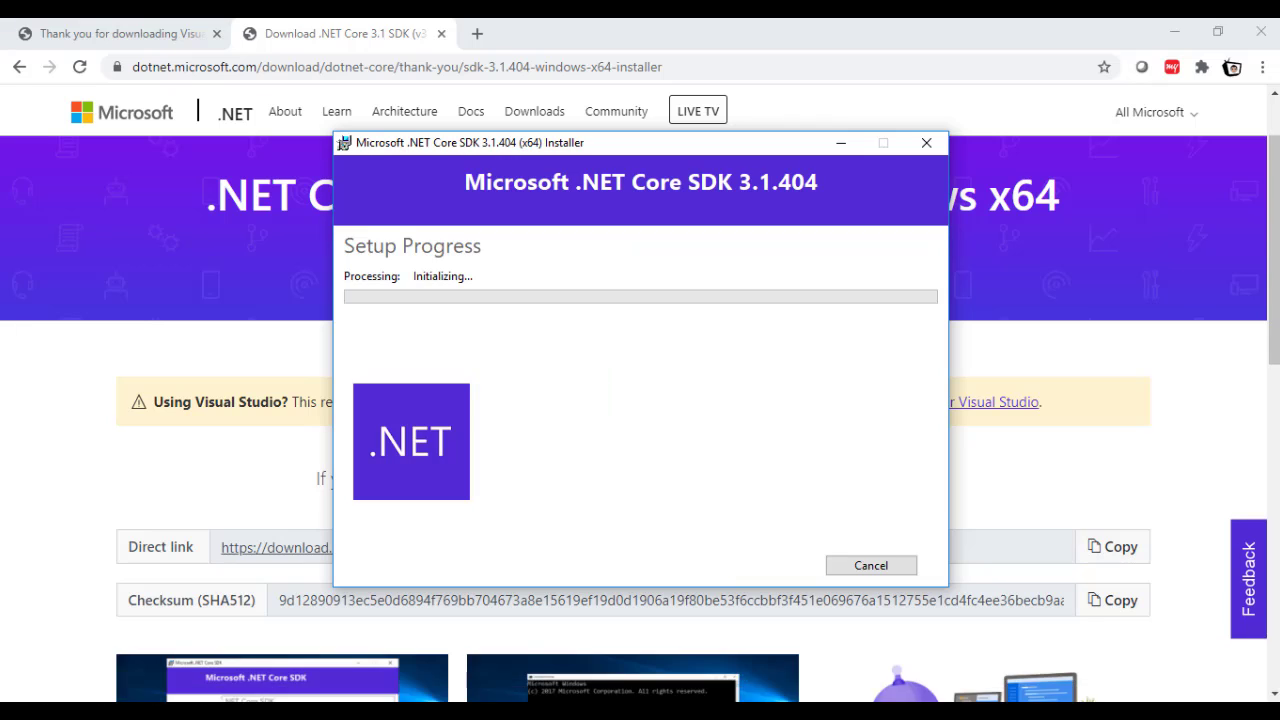